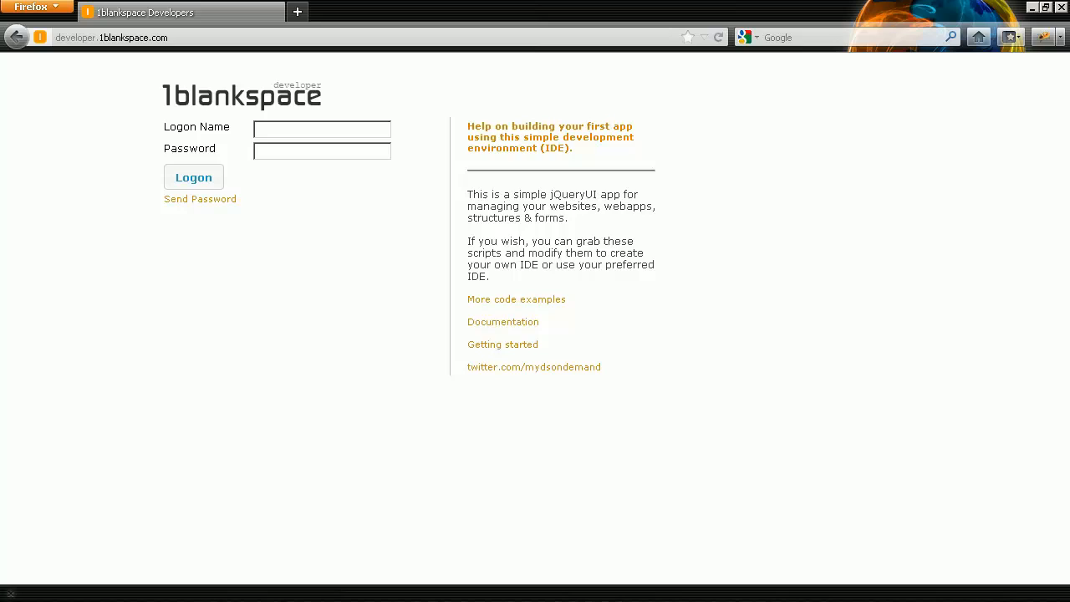
mouse_move(351, 334)
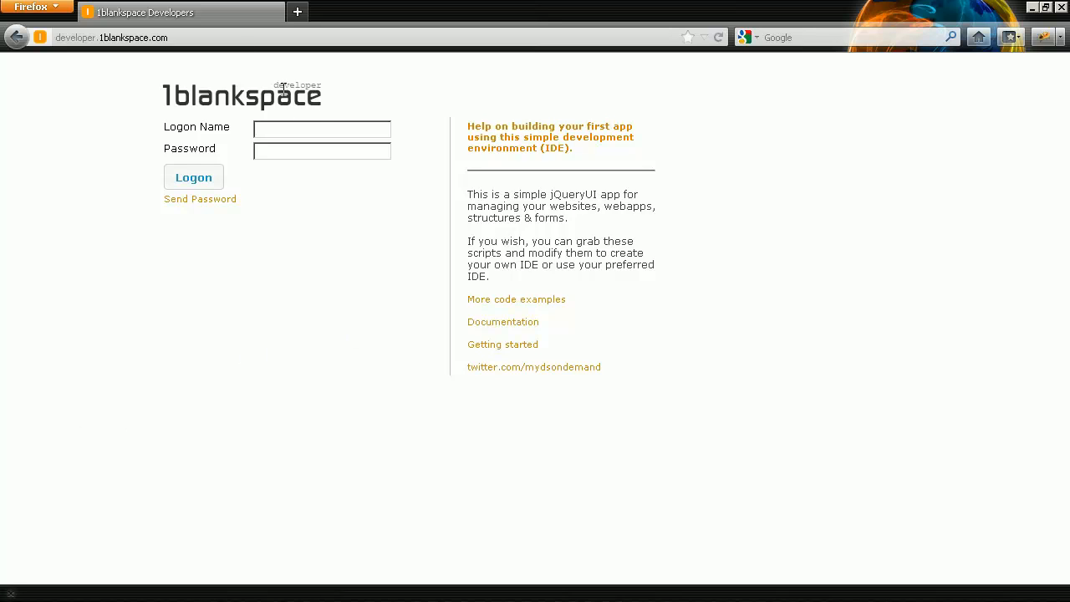
- Log on to 1blankspace Developers with the 'test' logon name
left_click(321, 131)
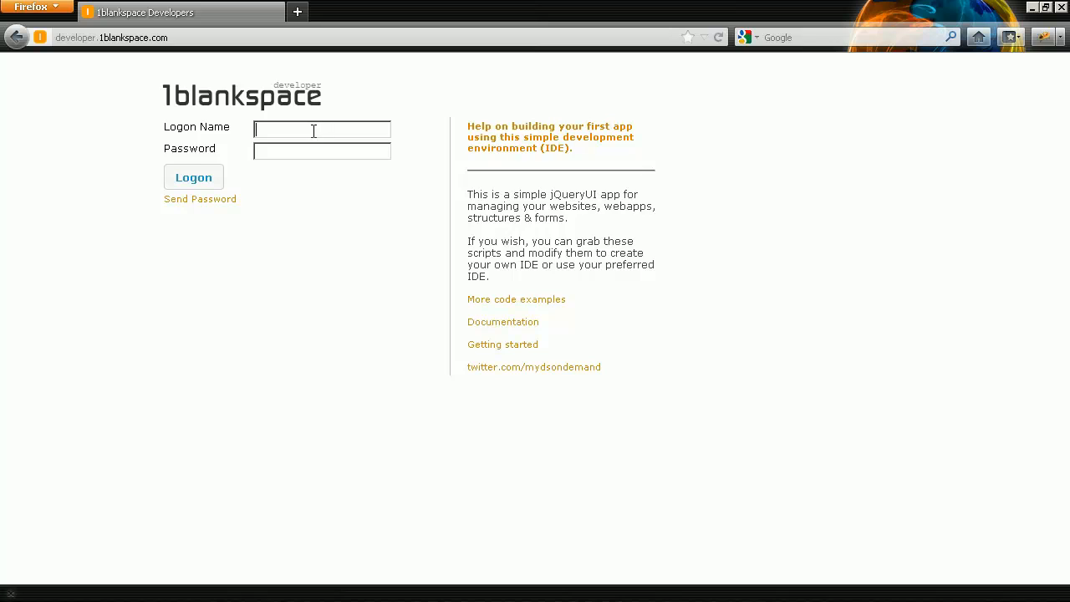
type("test@mydigitalstructure")
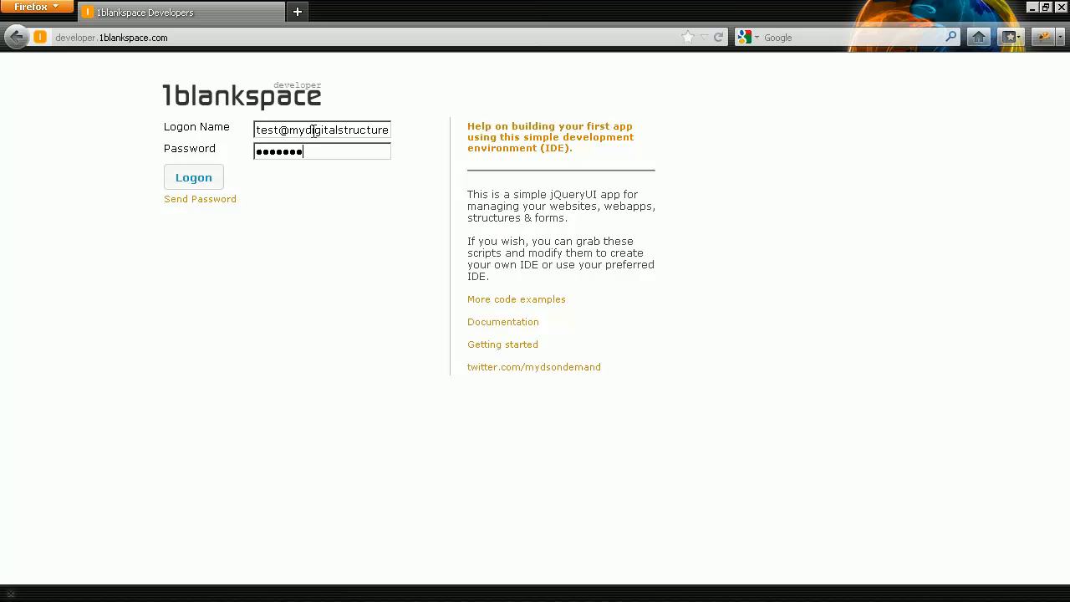
left_click(193, 177)
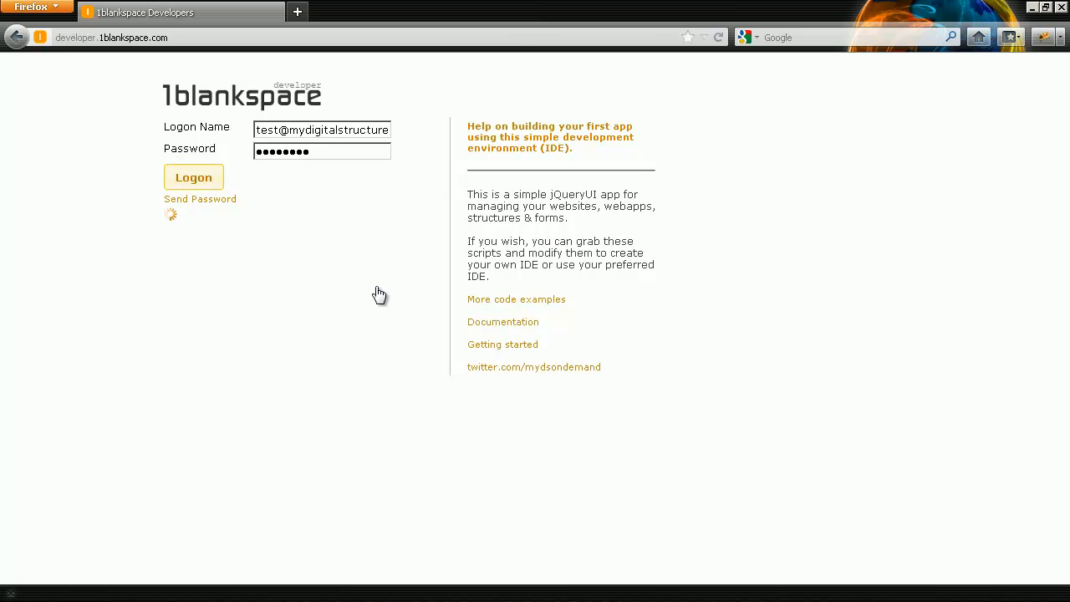
left_click(193, 177)
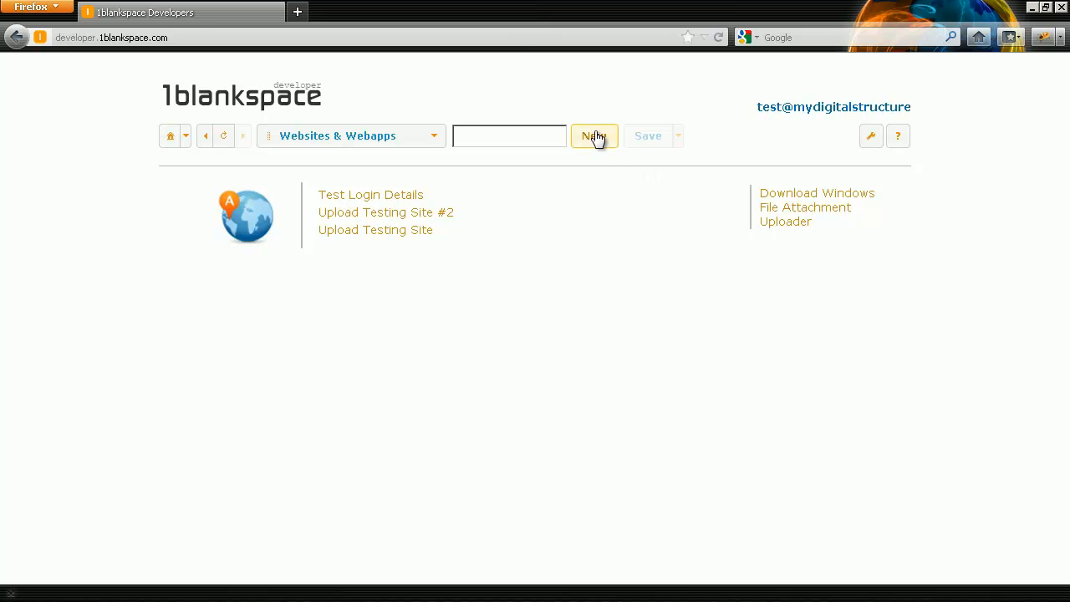
- Create a new website record titled 'MVC Vs MV-VM' and head to the Kendo UI site
left_click(594, 136)
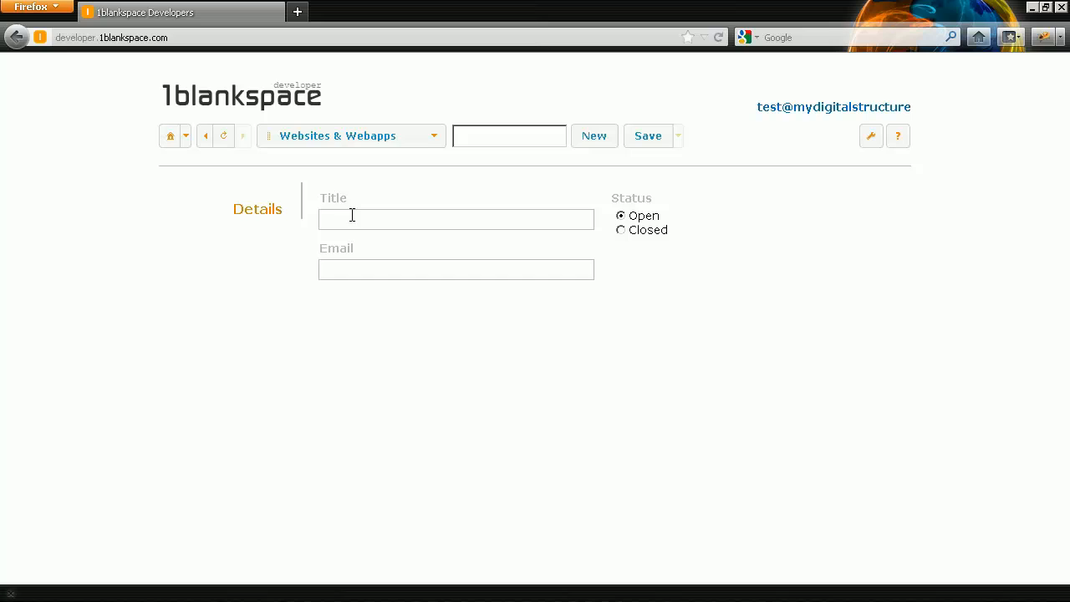
type("MVC Vs MV-VM")
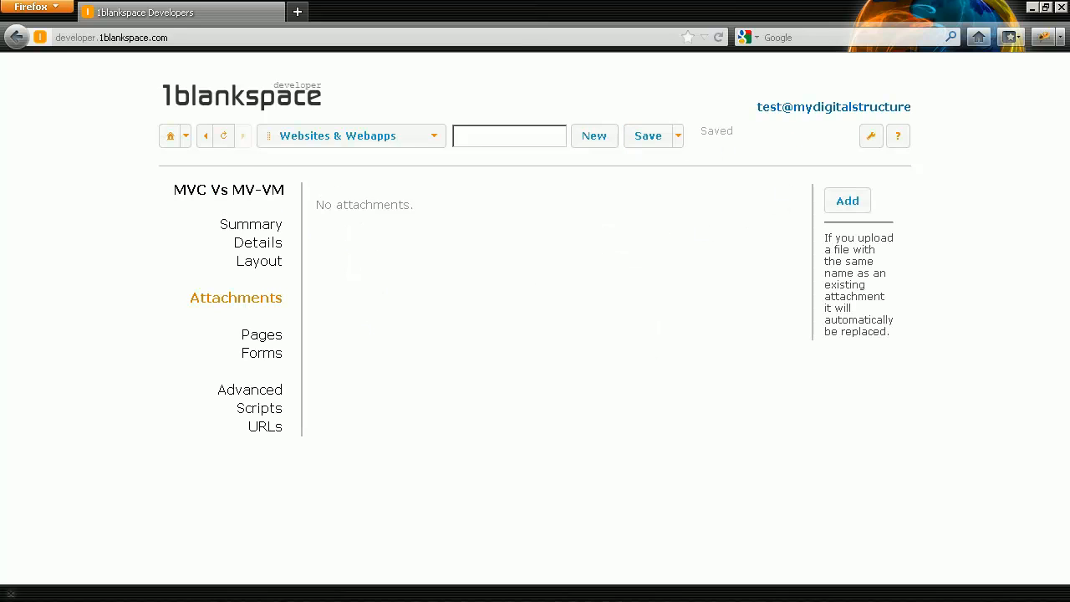
left_click(297, 10)
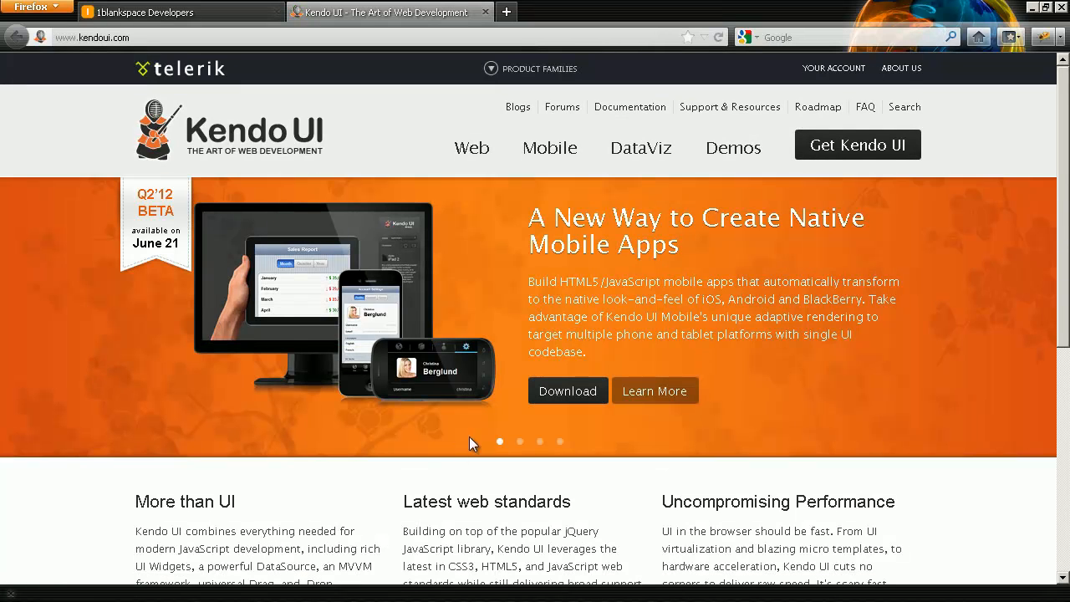
- Reach the Get Kendo UI page showing the Kendo UI Complete Free Trial download section
scroll("down", 3)
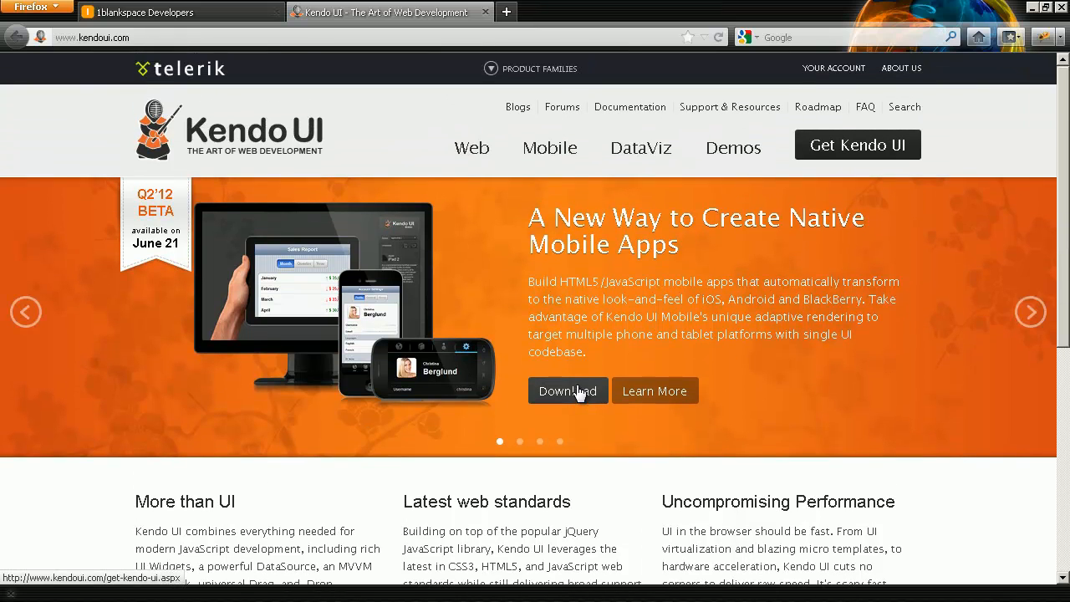
left_click(568, 391)
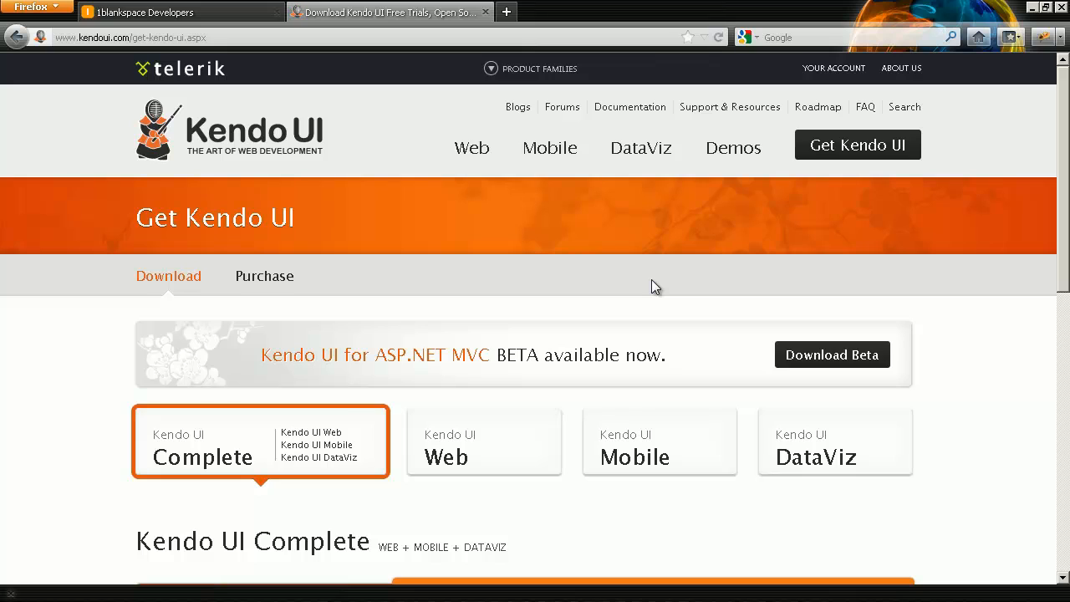
scroll("down", 3)
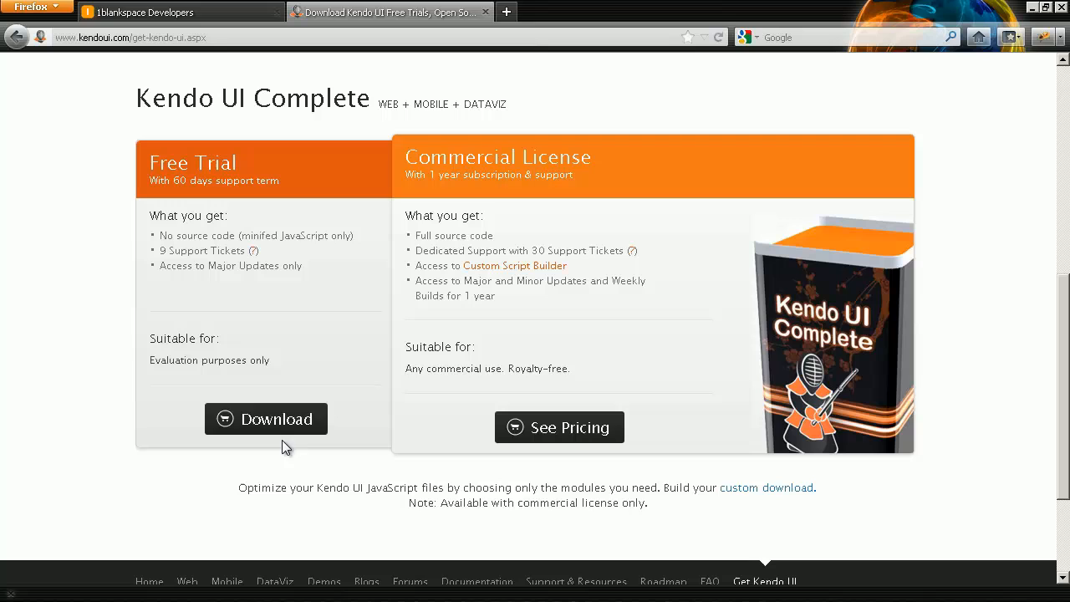
mouse_move(371, 57)
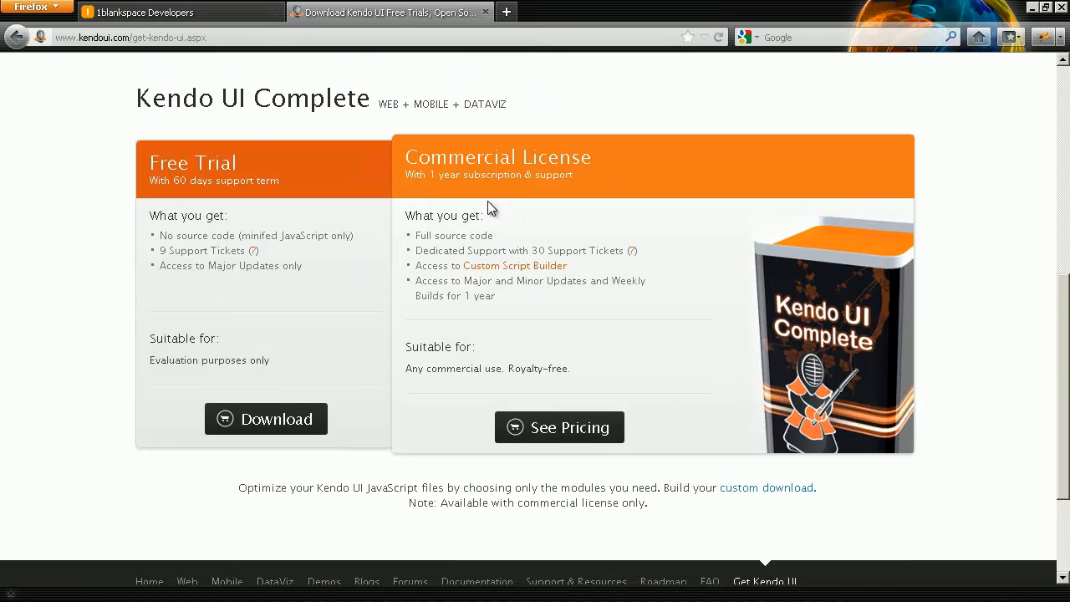
scroll("up", 3)
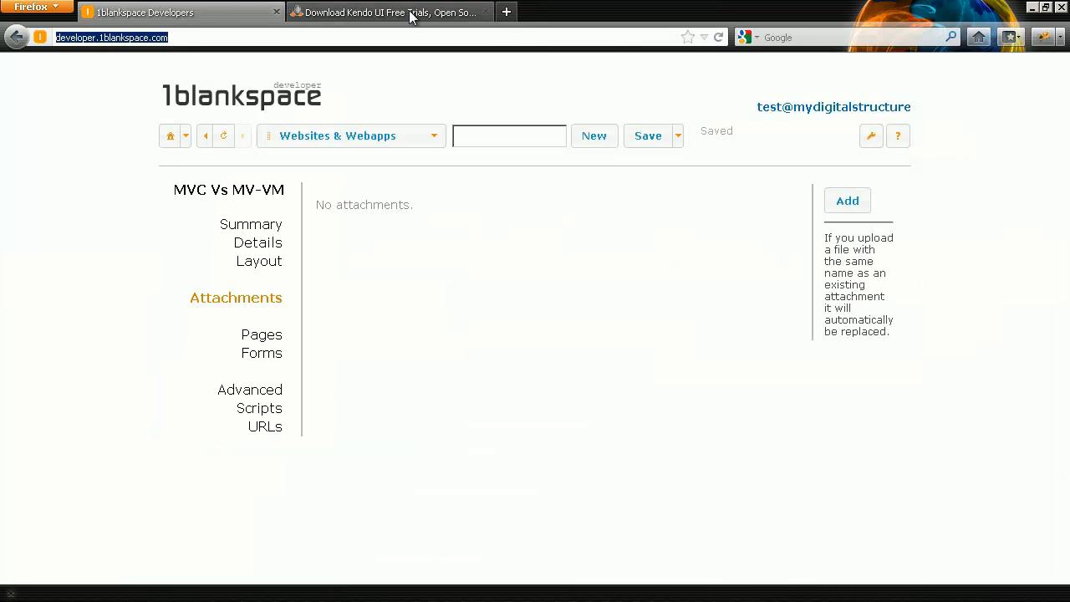
mouse_move(401, 12)
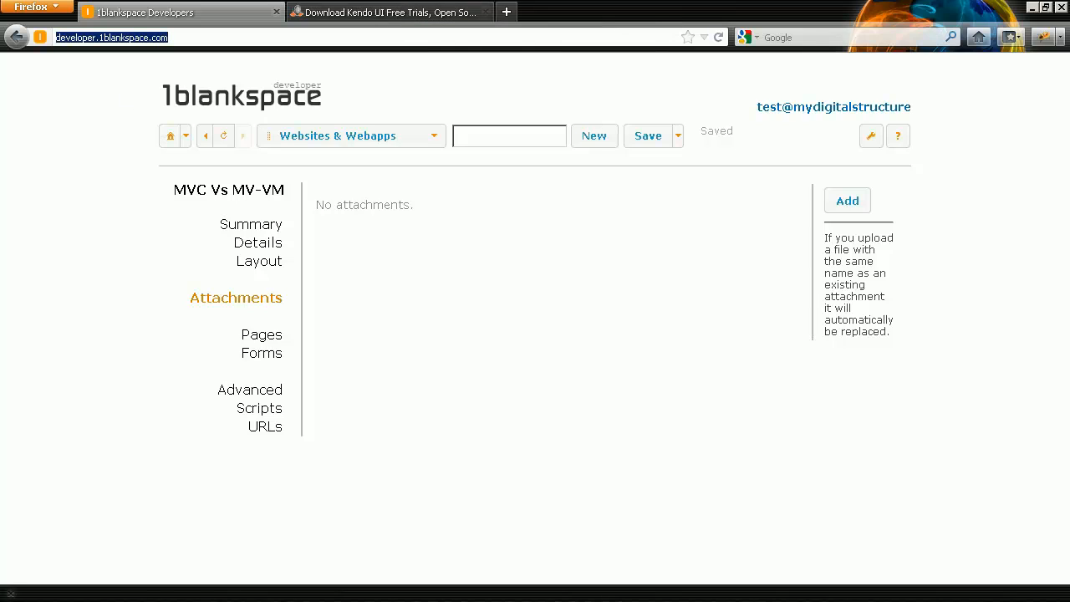
mouse_move(261, 351)
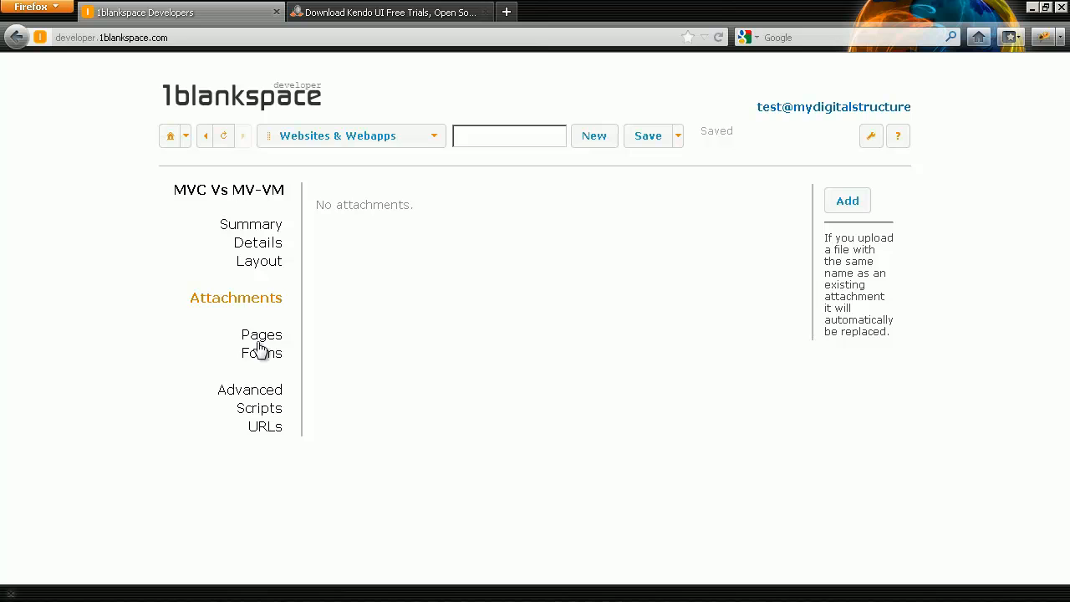
- Attach kendo.common.min.css, kendo.default.min.css and kendo.web.min.js to the MVC Vs MV-VM site
left_click(384, 11)
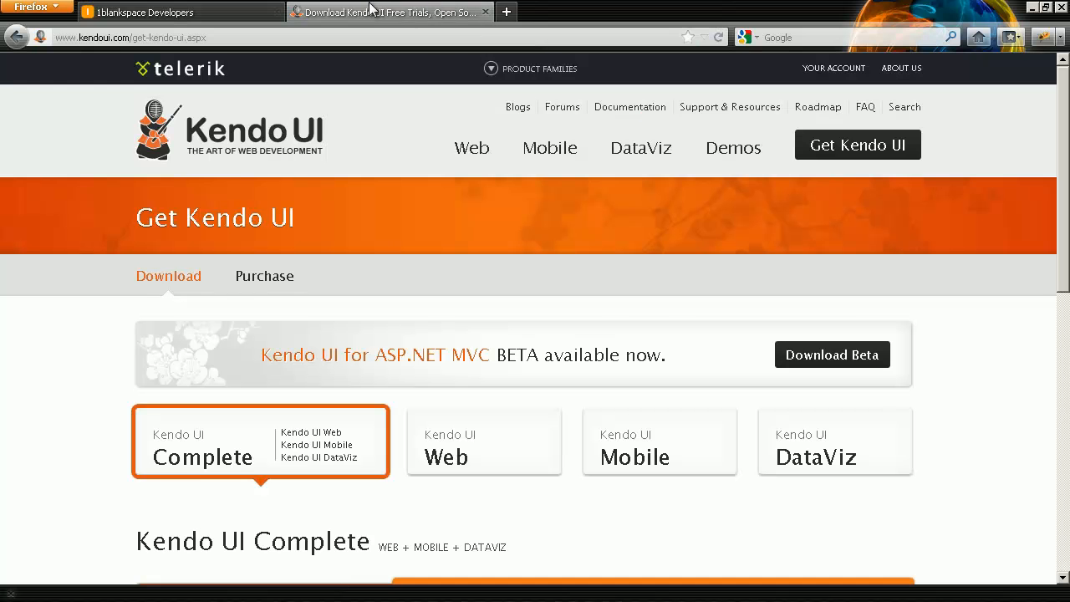
left_click(485, 12)
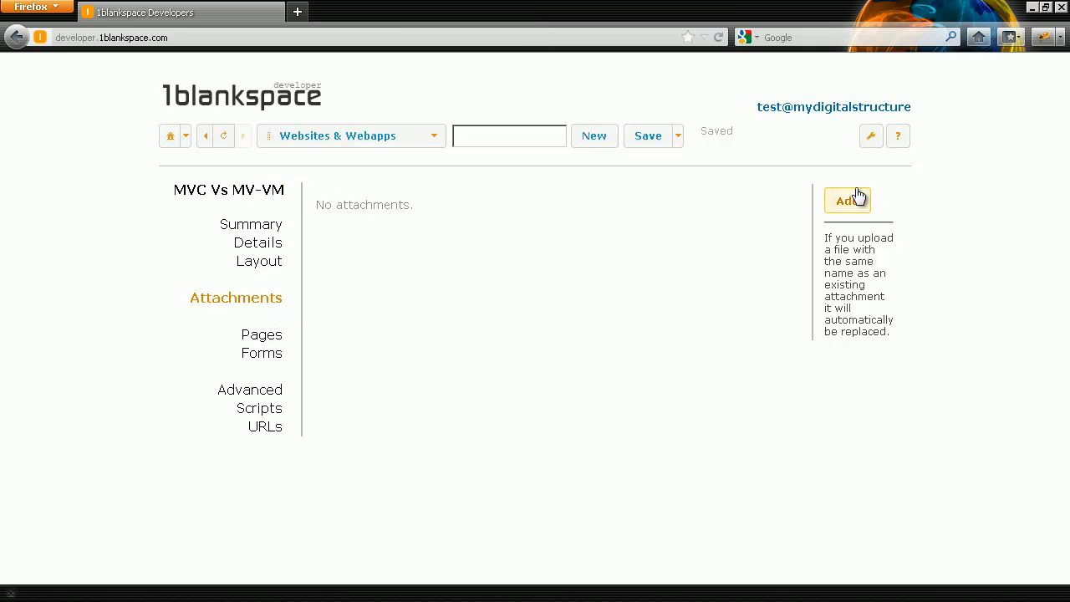
left_click(845, 200)
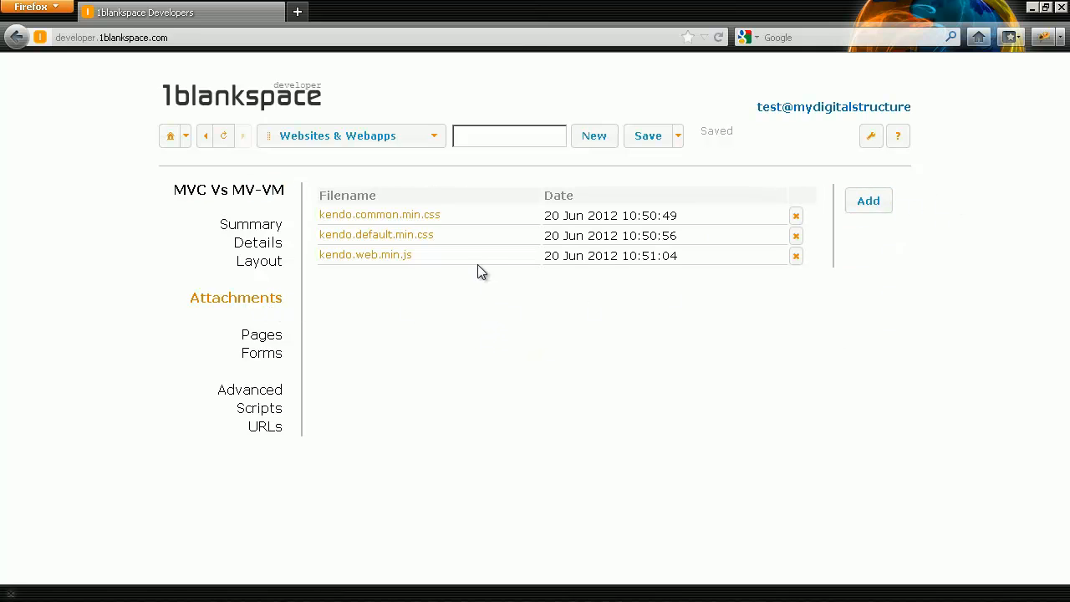
mouse_move(365, 254)
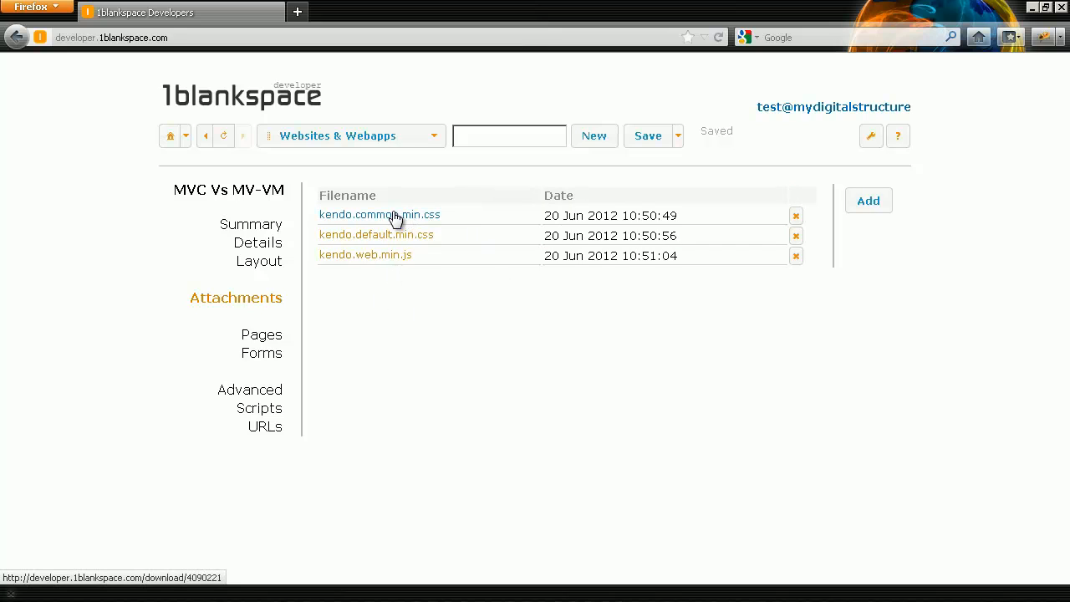
mouse_move(345, 266)
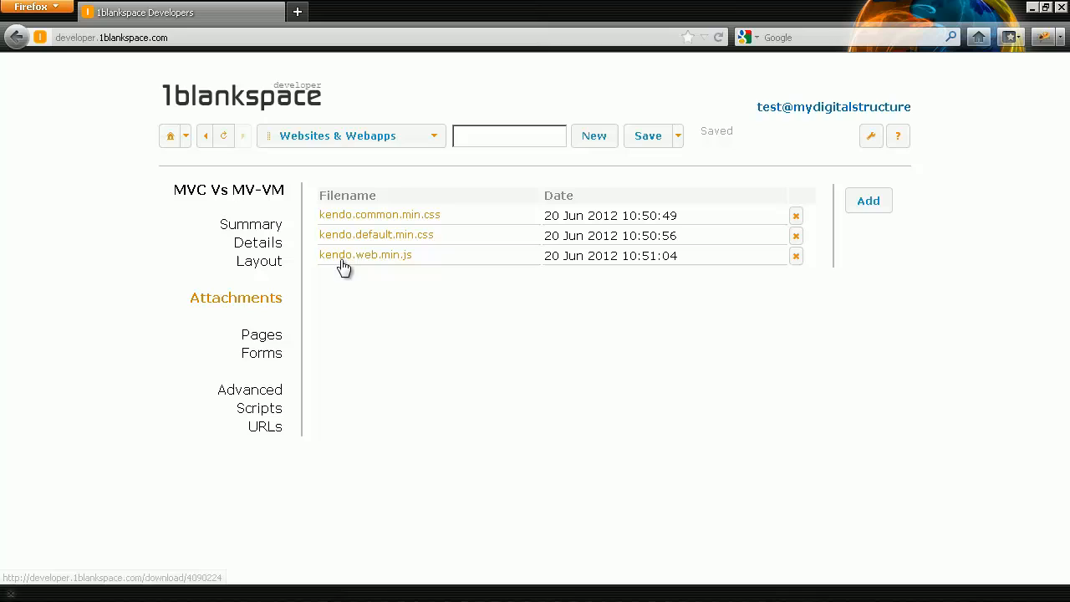
mouse_move(410, 274)
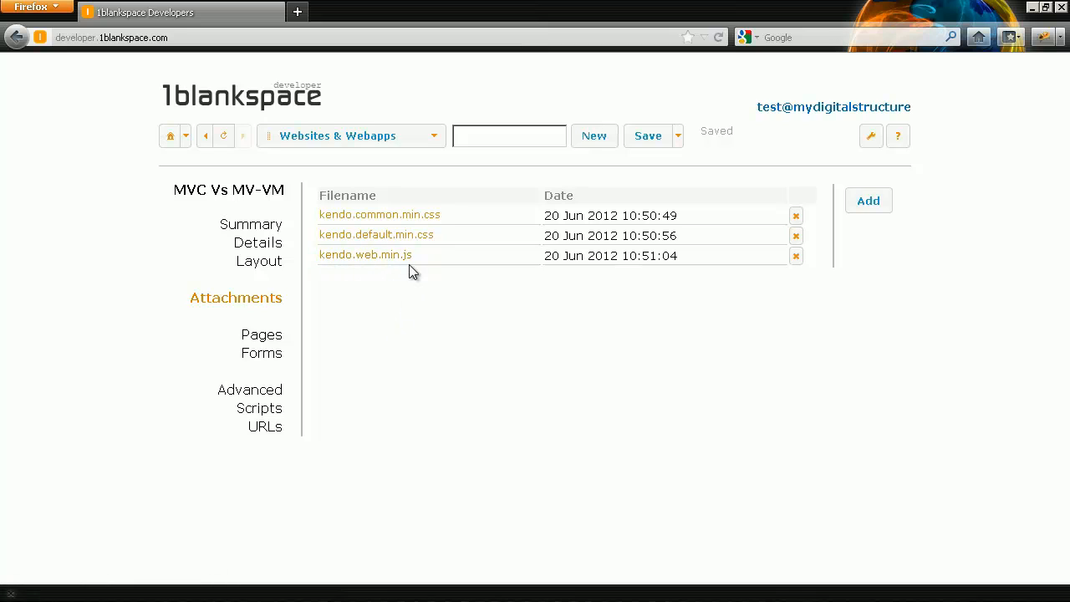
mouse_move(441, 305)
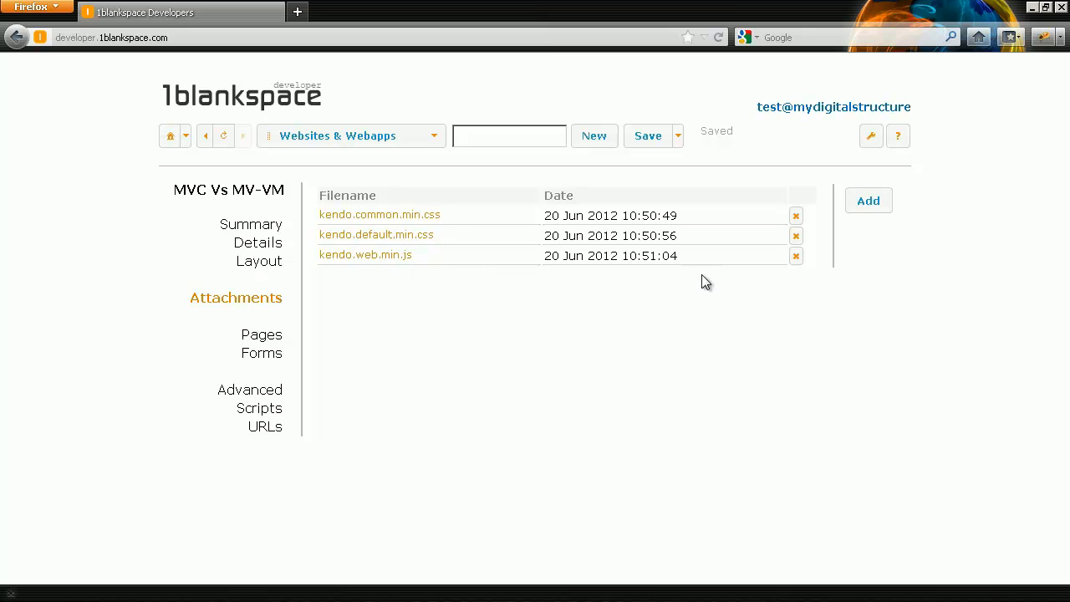
mouse_move(264, 421)
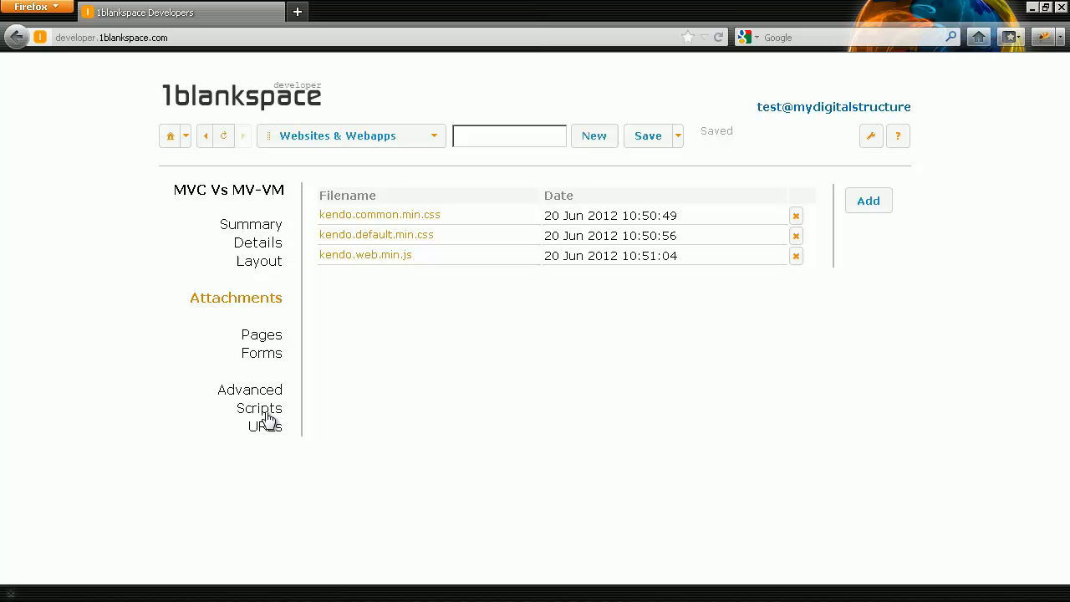
- Add Kendo stylesheet link tags and jQuery/Kendo script tags for site 1469 to the Header Script
left_click(247, 224)
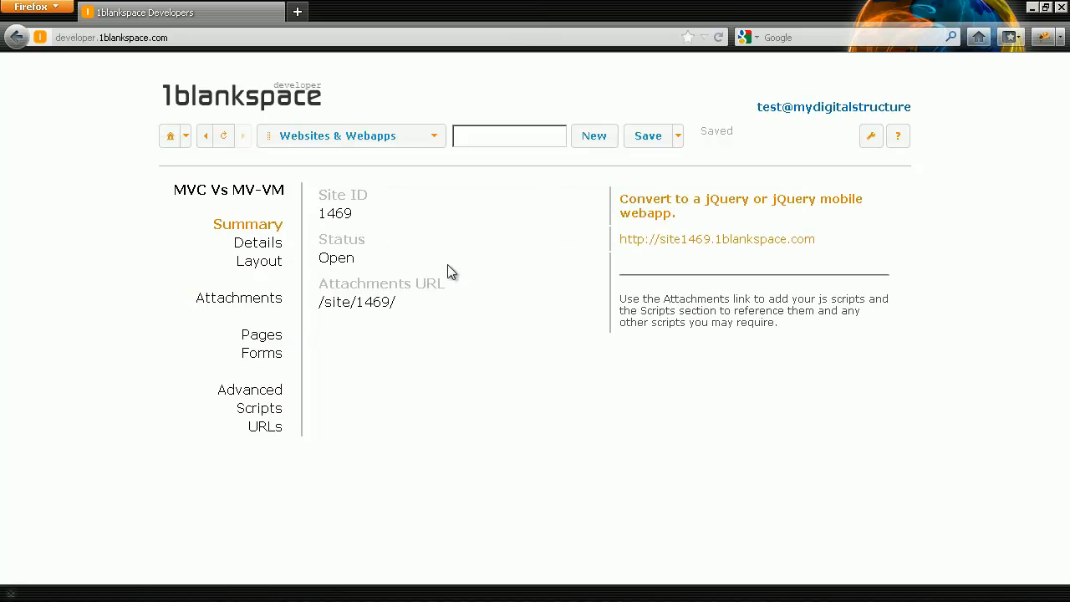
double_click(334, 214)
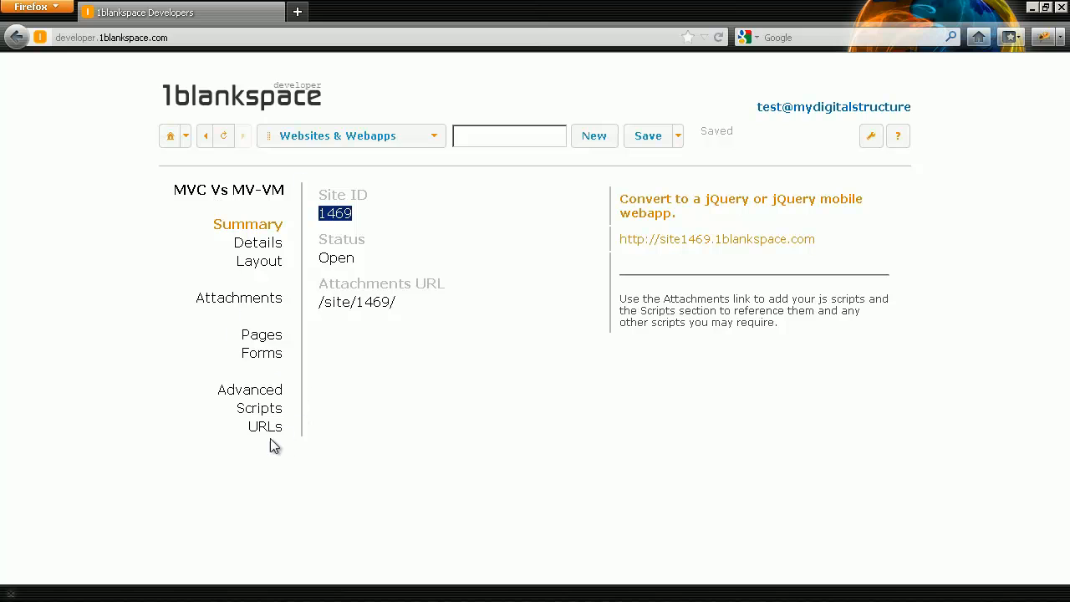
left_click(247, 390)
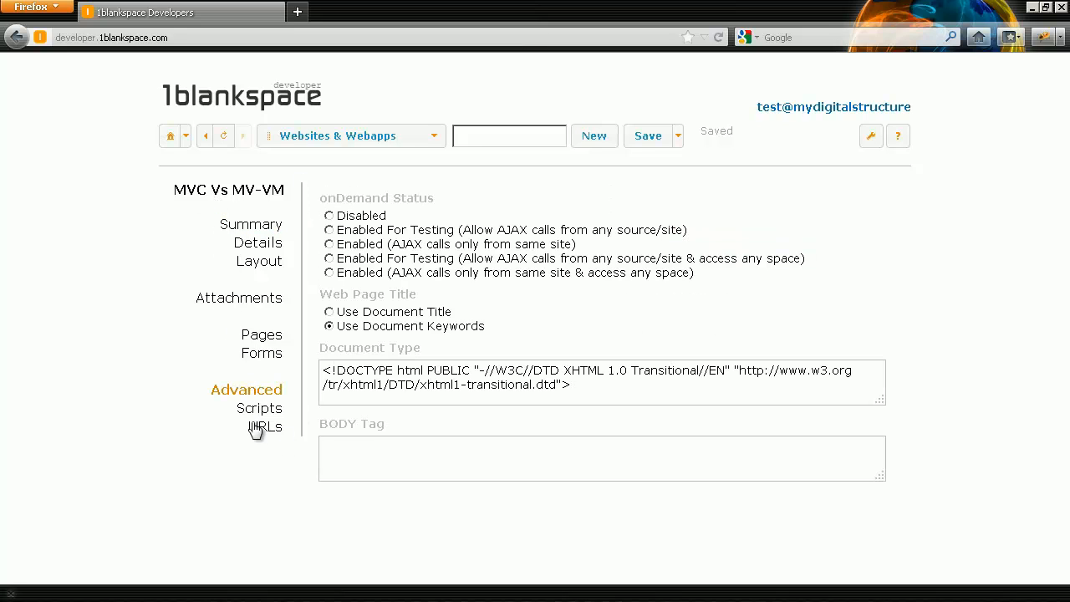
left_click(257, 408)
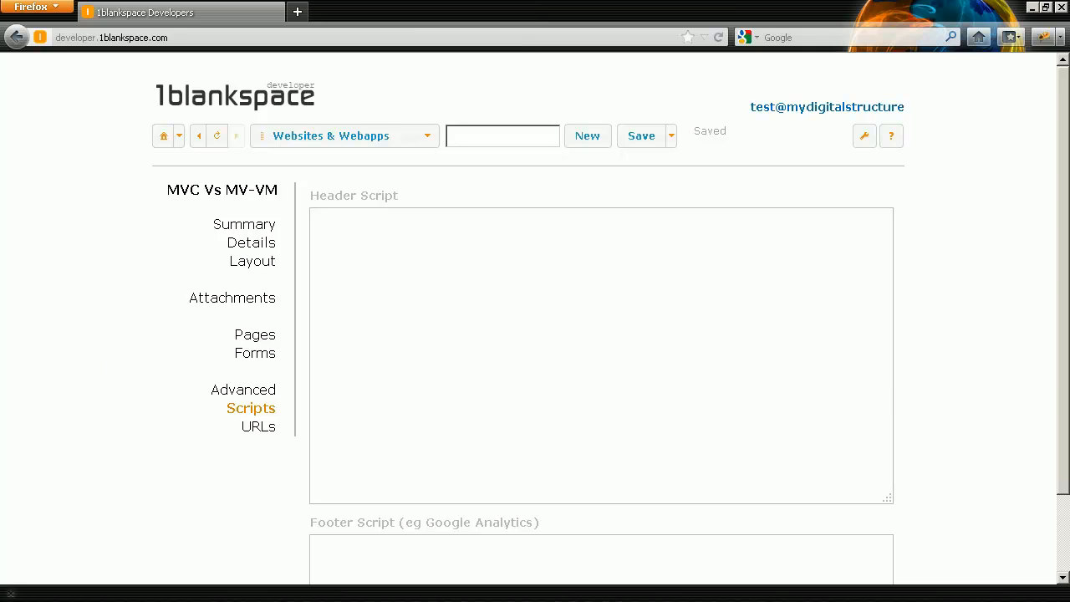
type("<link href=\"/site/1469/kendo.common.min.css\" rel=\"stylesheet\" type=\"text/css\" />")
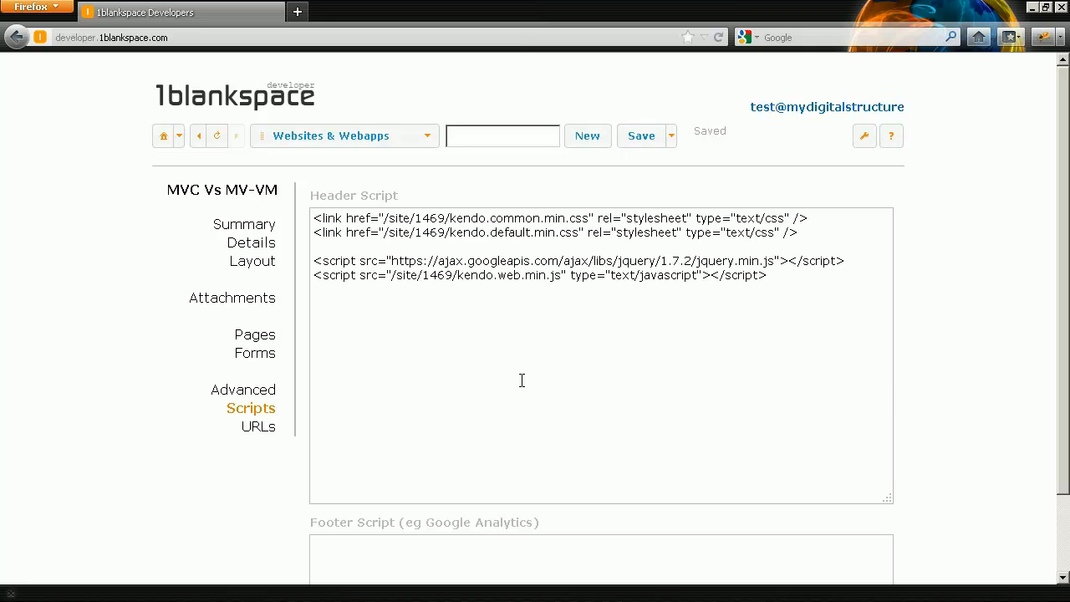
mouse_move(446, 349)
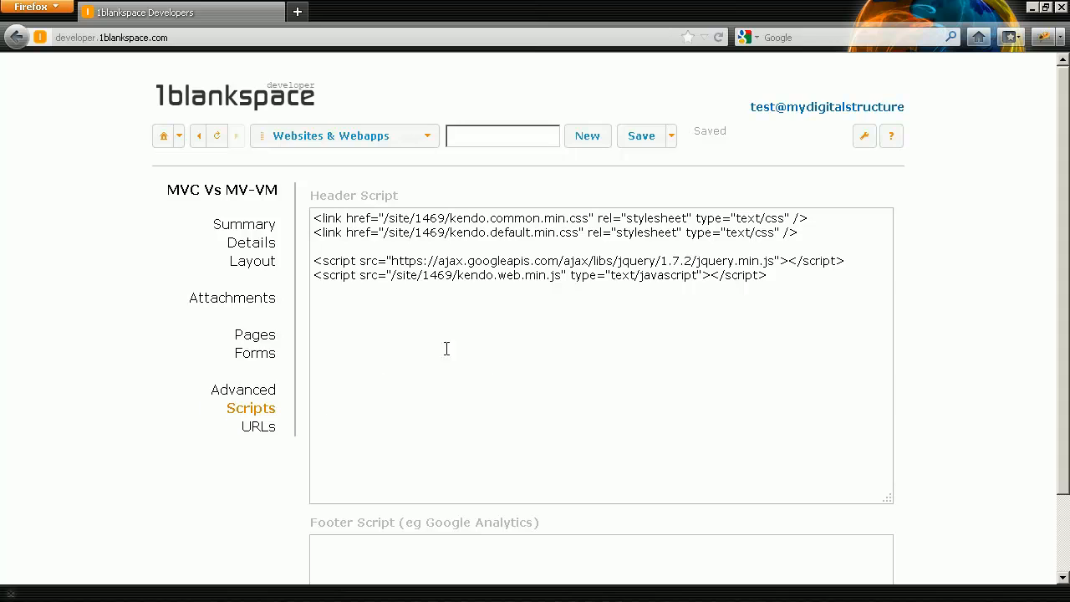
mouse_move(259, 314)
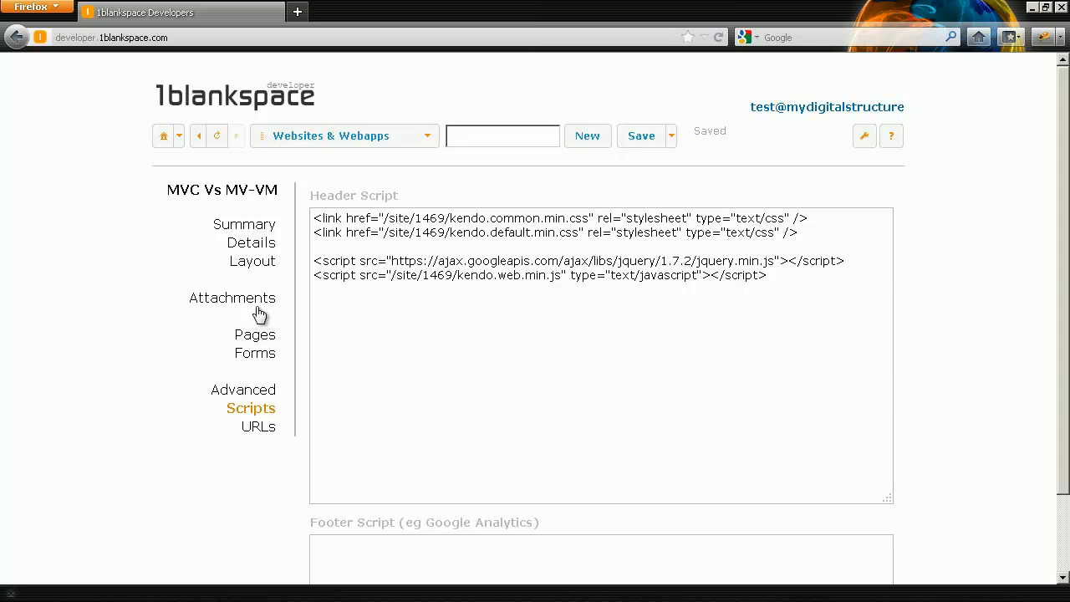
left_click(254, 334)
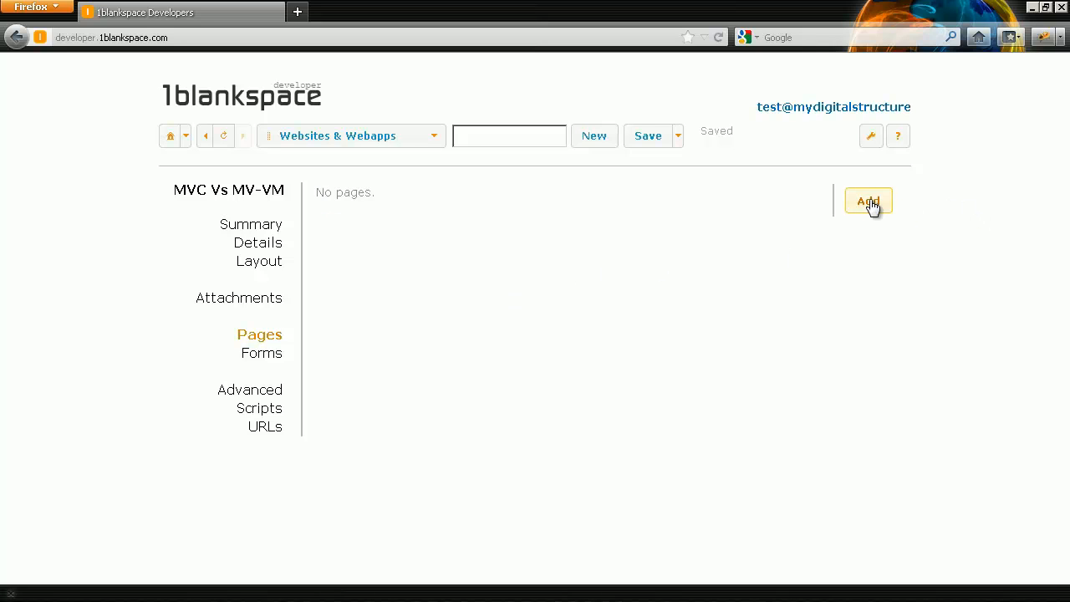
- Add a Home page titled 'MVC vs MV-VM' and set the site layout to None (Use CSS/Divs)
left_click(867, 200)
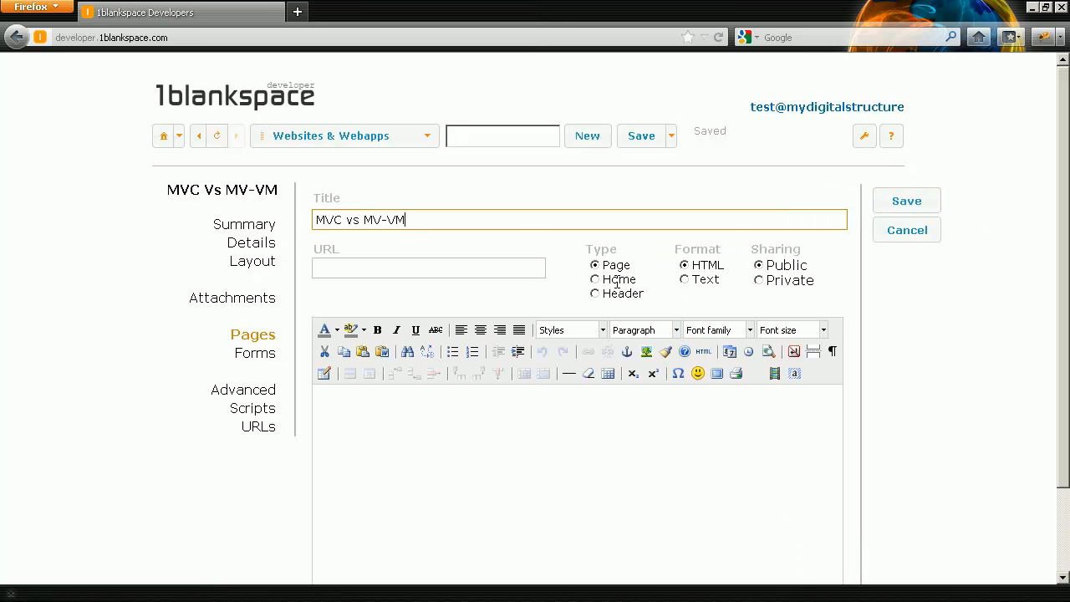
left_click(595, 277)
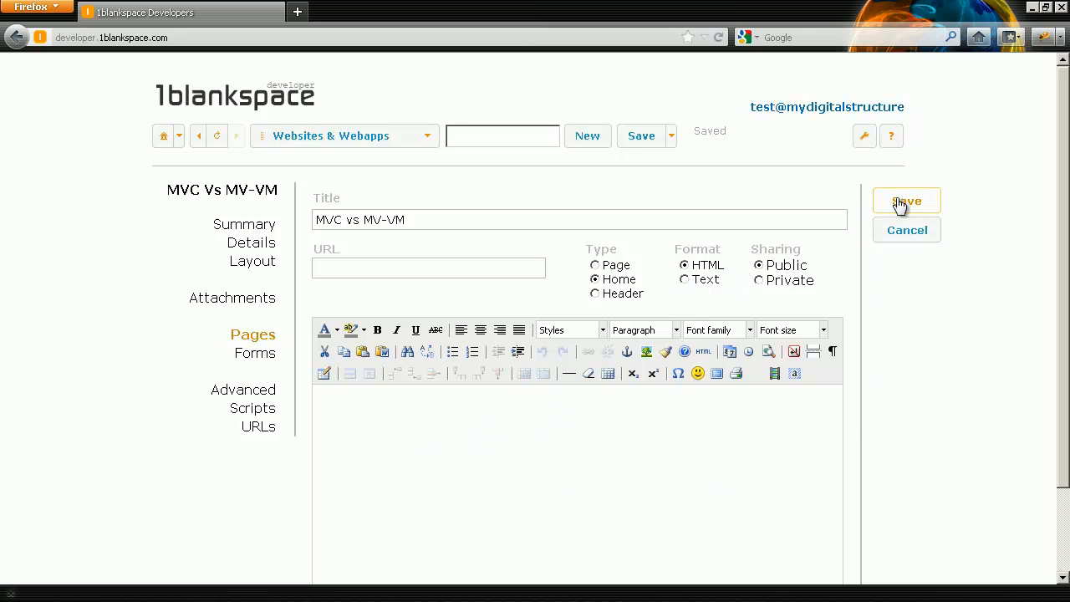
left_click(906, 201)
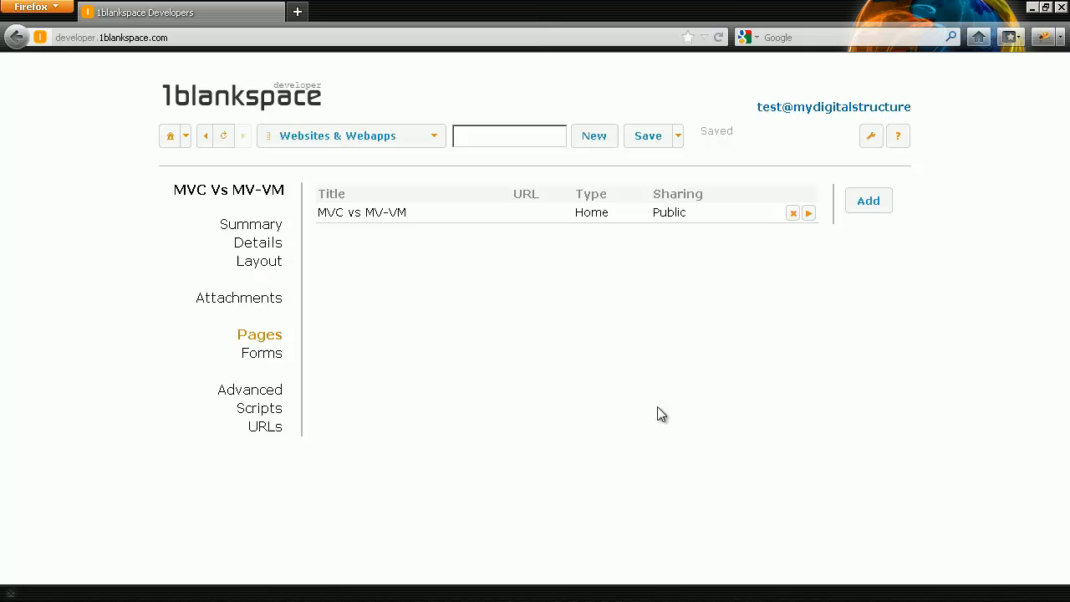
left_click(257, 261)
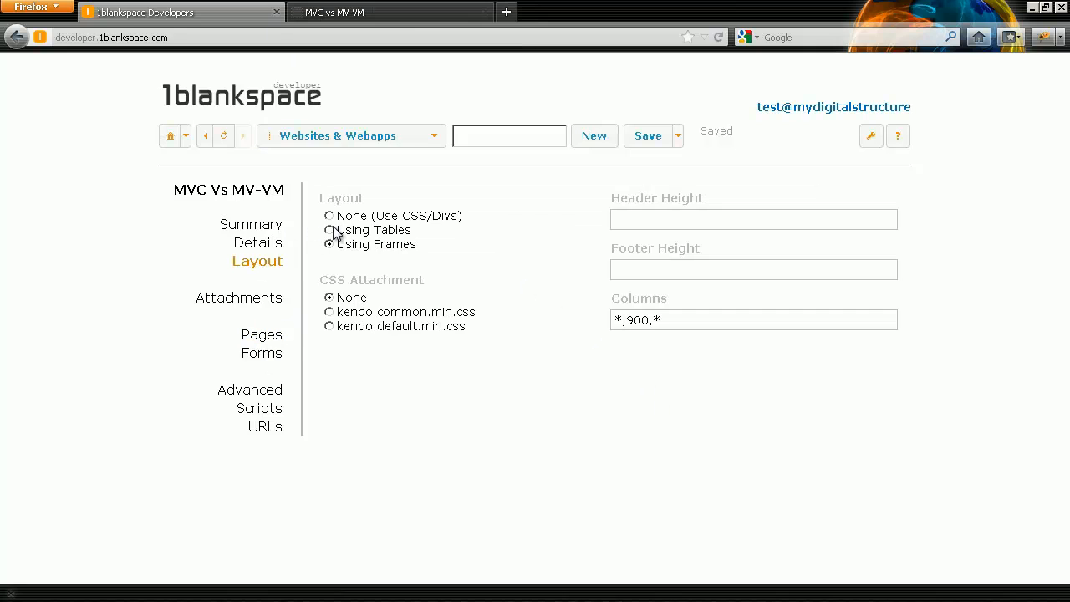
left_click(327, 216)
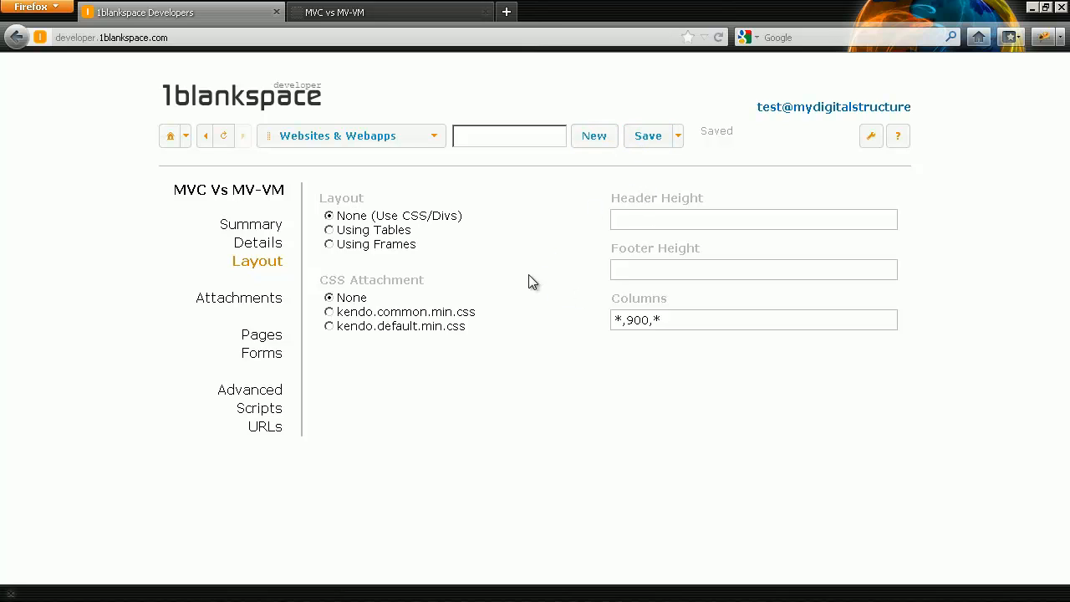
- View the blank site page's HTML source showing the Kendo and jQuery includes
right_click(528, 281)
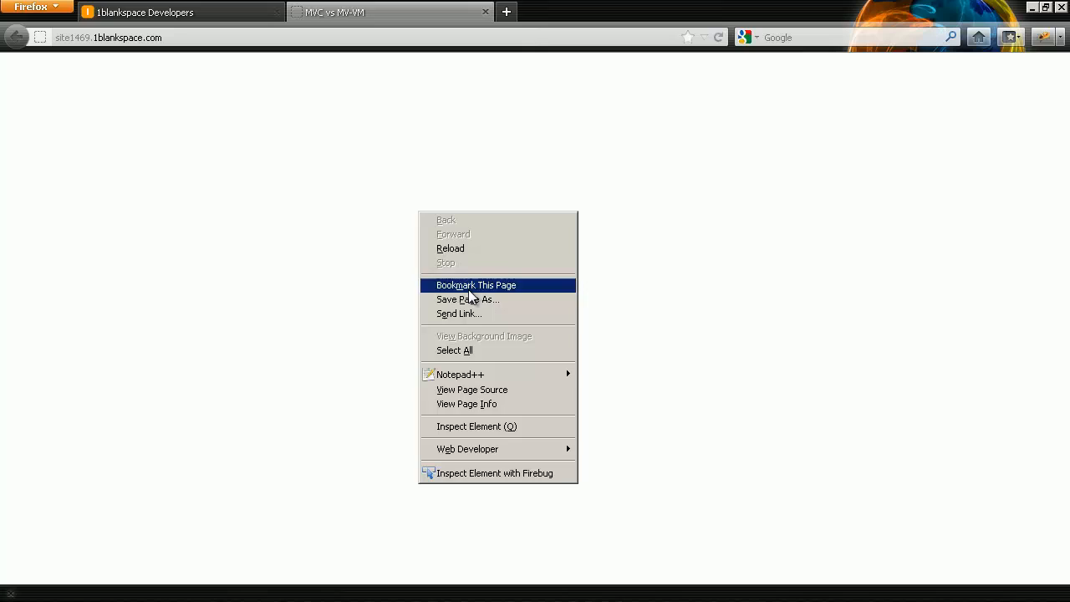
left_click(471, 389)
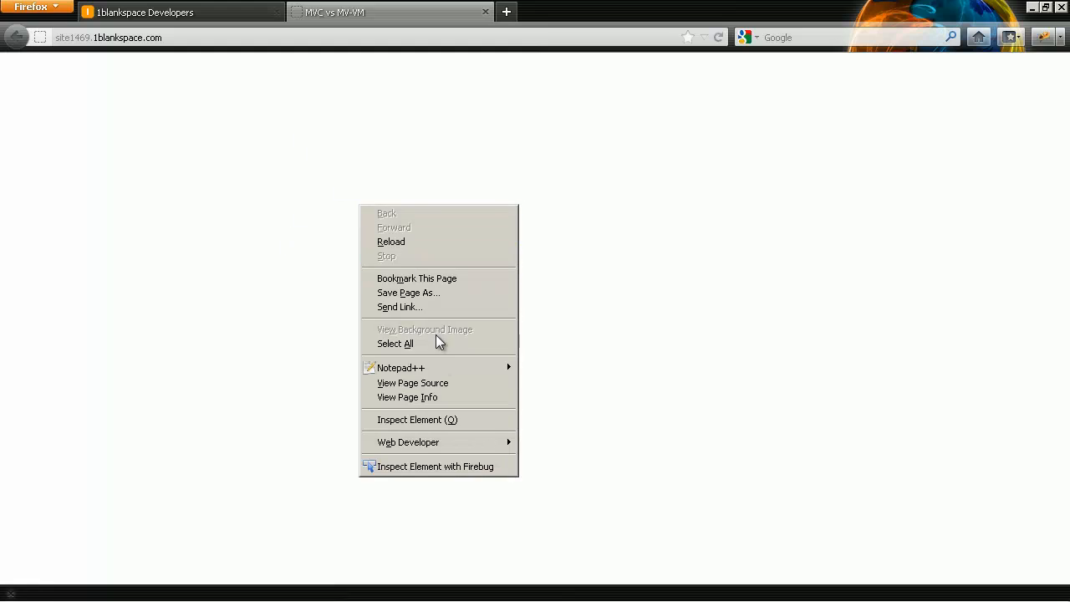
left_click(411, 382)
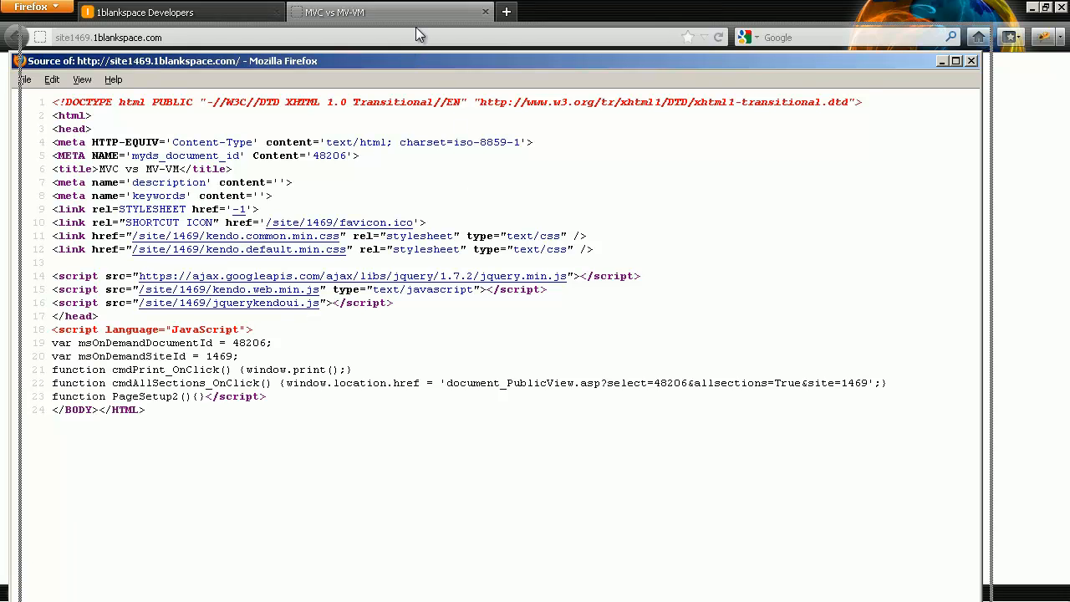
left_click(227, 303)
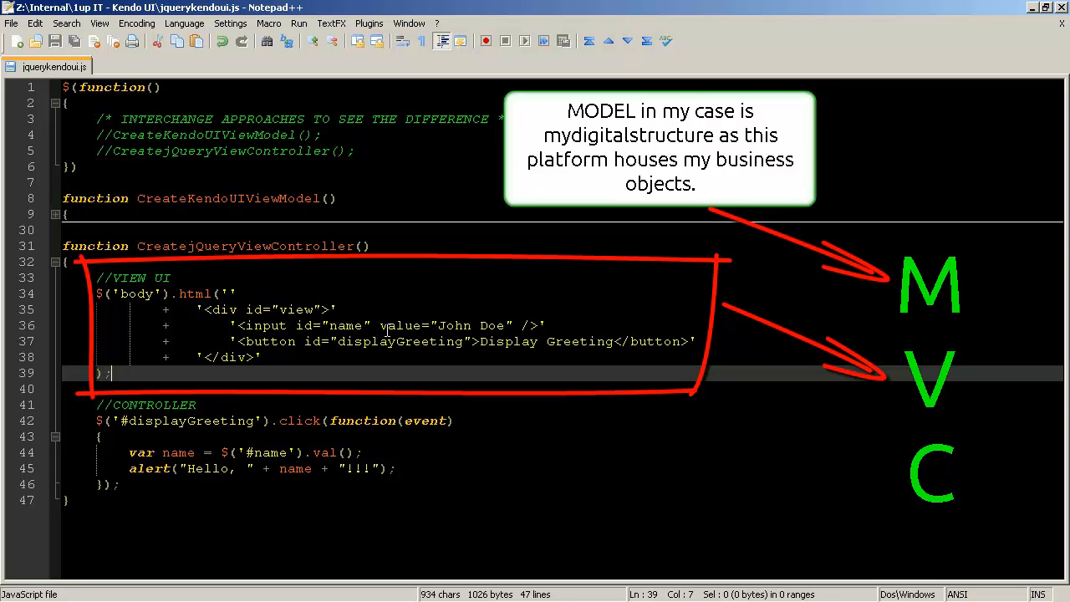
mouse_move(271, 341)
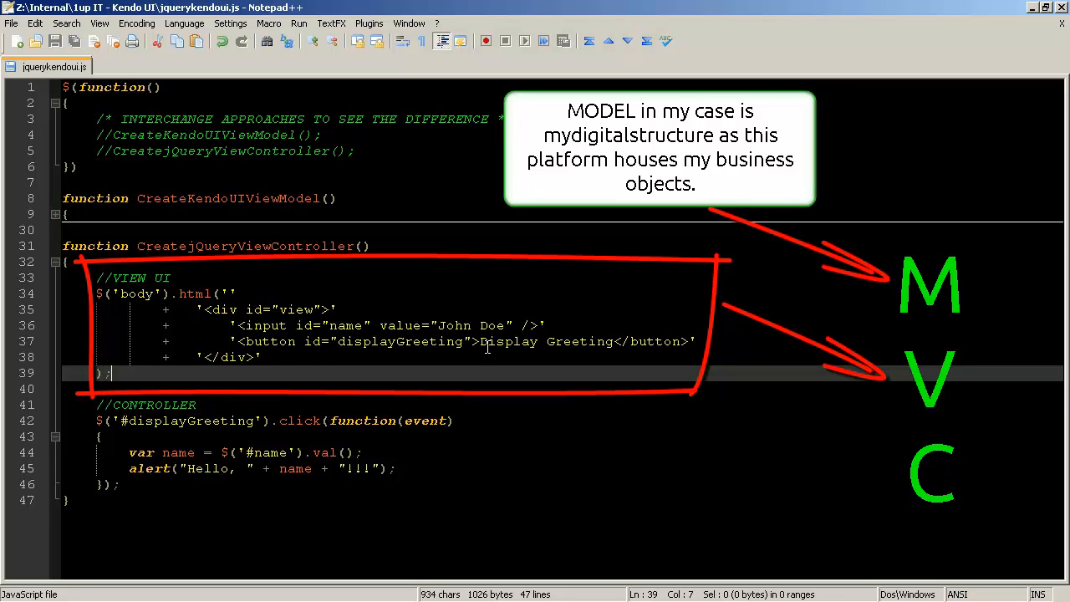
mouse_move(608, 346)
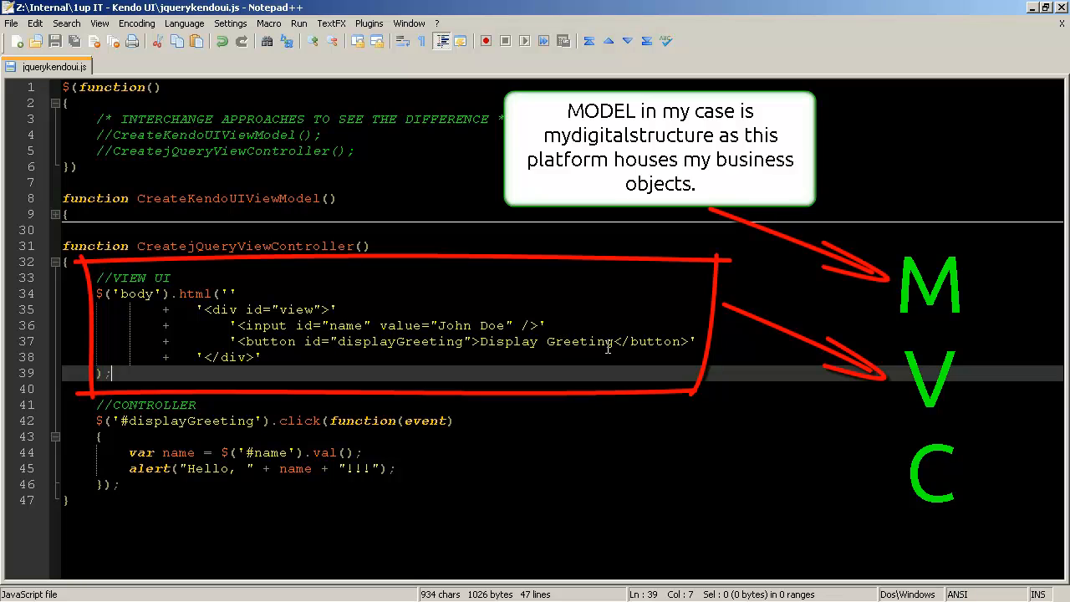
mouse_move(249, 297)
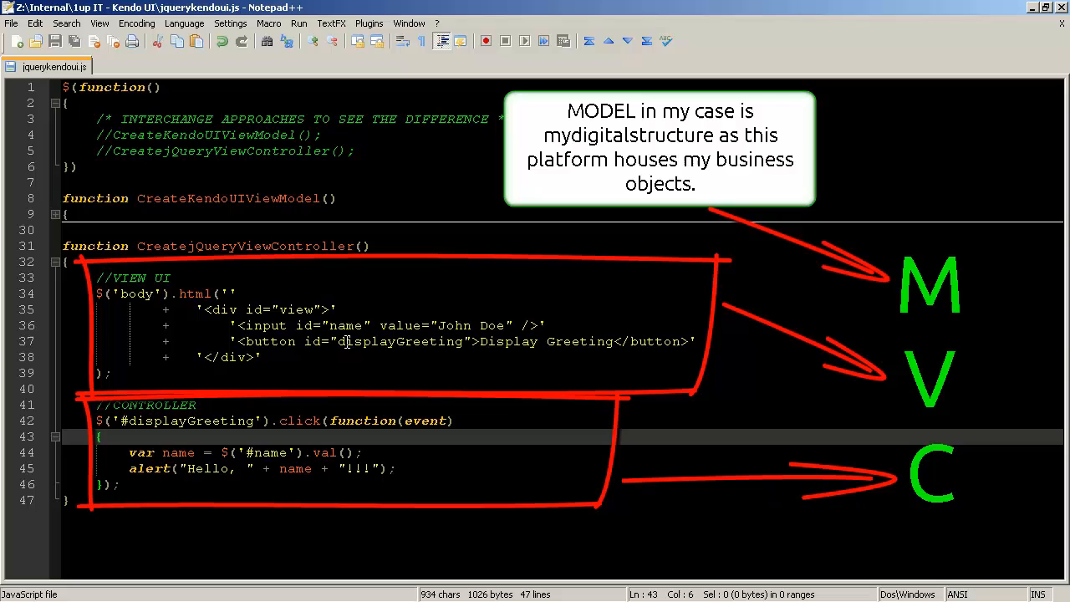
- Select the displayGreeting id in the CreatejQueryViewController button markup
double_click(398, 341)
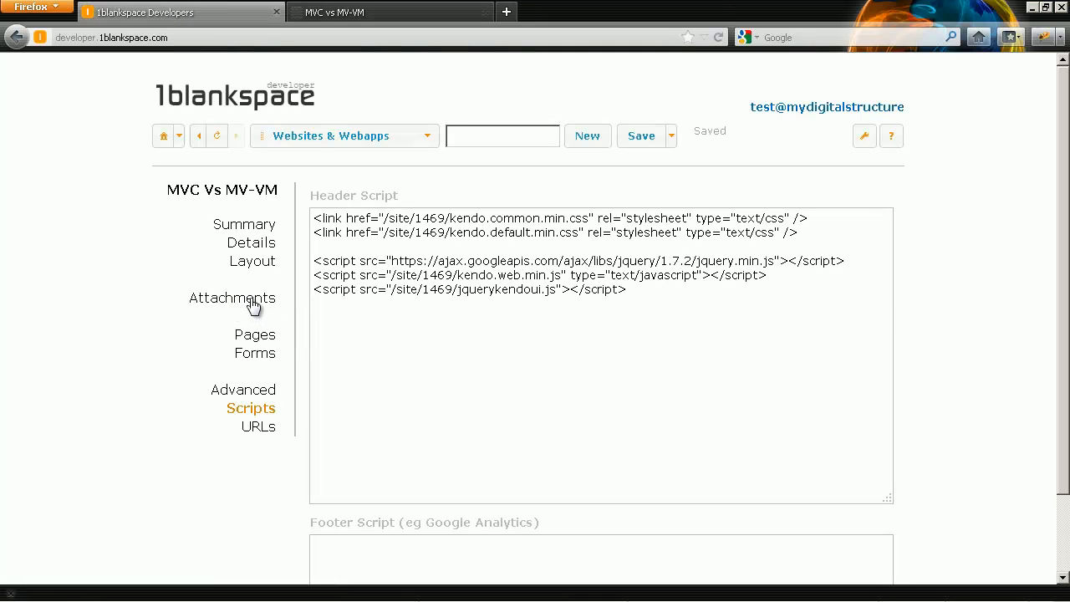
- Inspect the published page's body with Firebug to see the name field and Display Greeting button
left_click(233, 298)
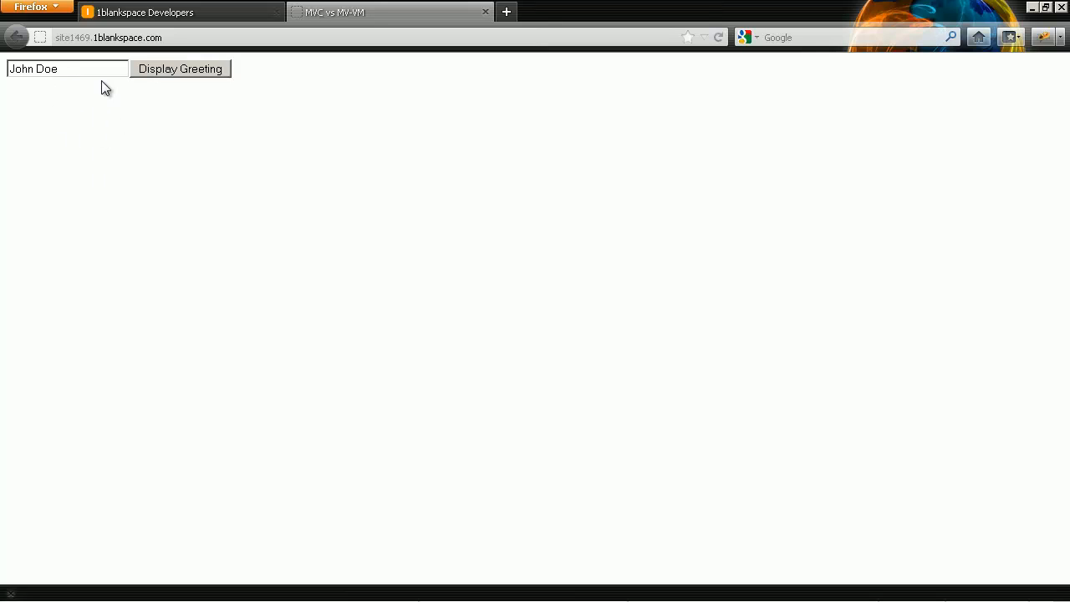
right_click(104, 91)
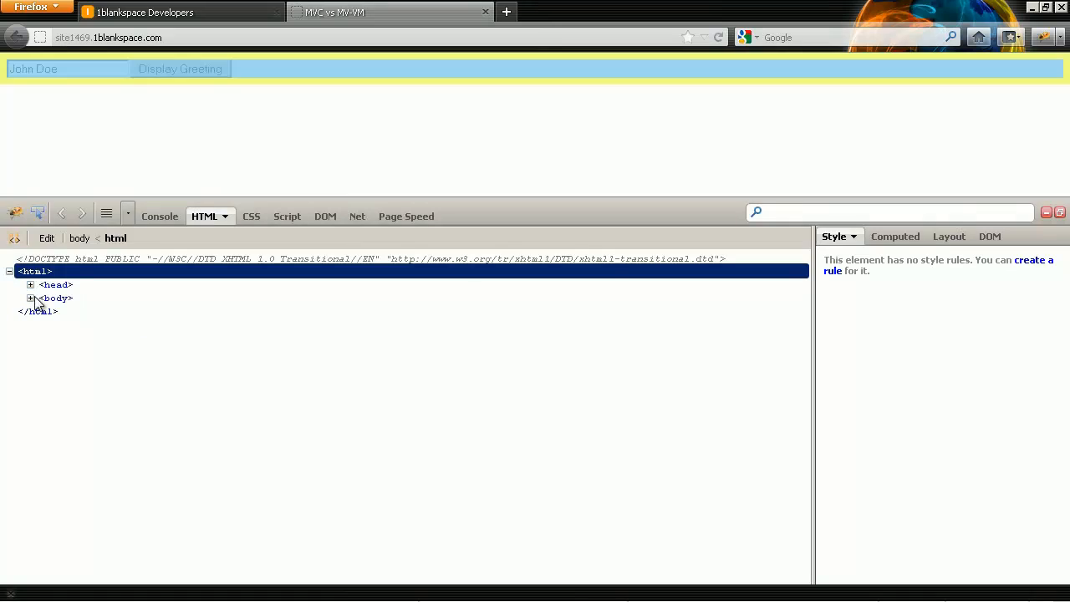
left_click(30, 297)
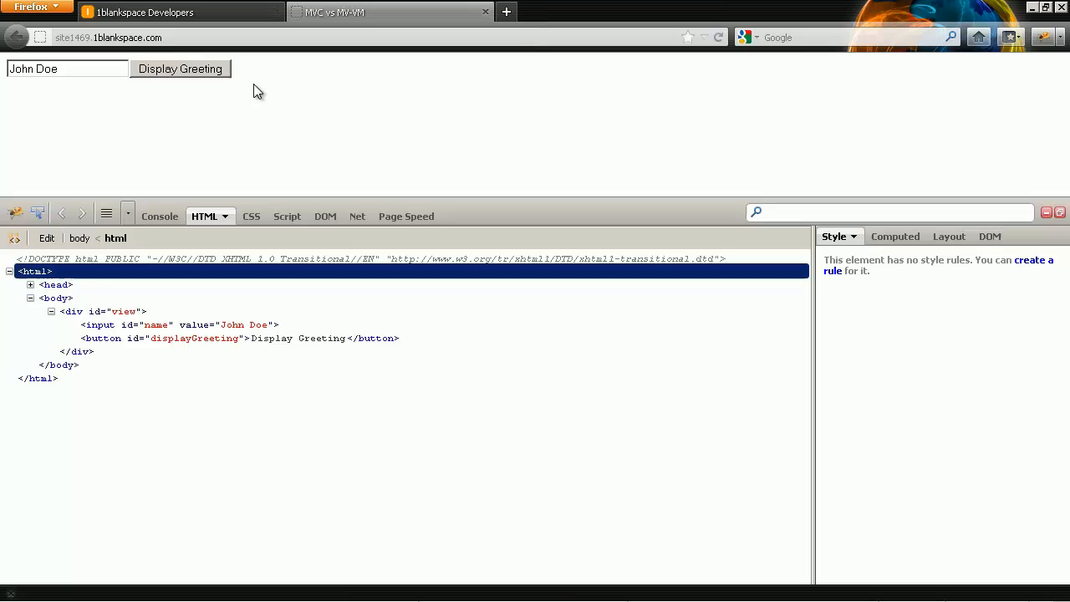
- Show and dismiss the 'Hello, John Doe' greeting, enter 'test' in the field and close Firebug
left_click(180, 69)
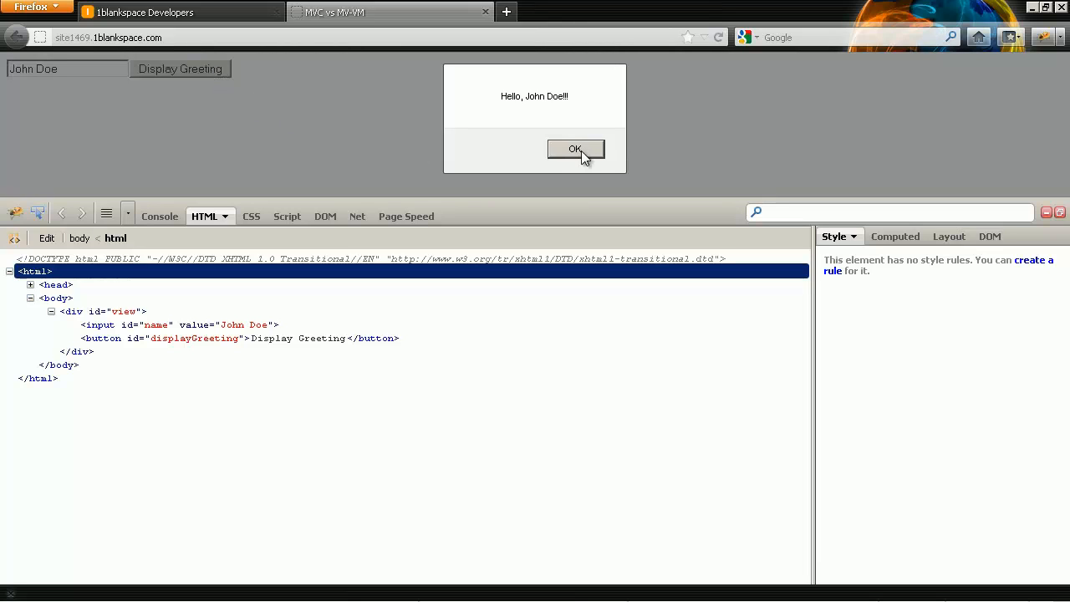
left_click(575, 149)
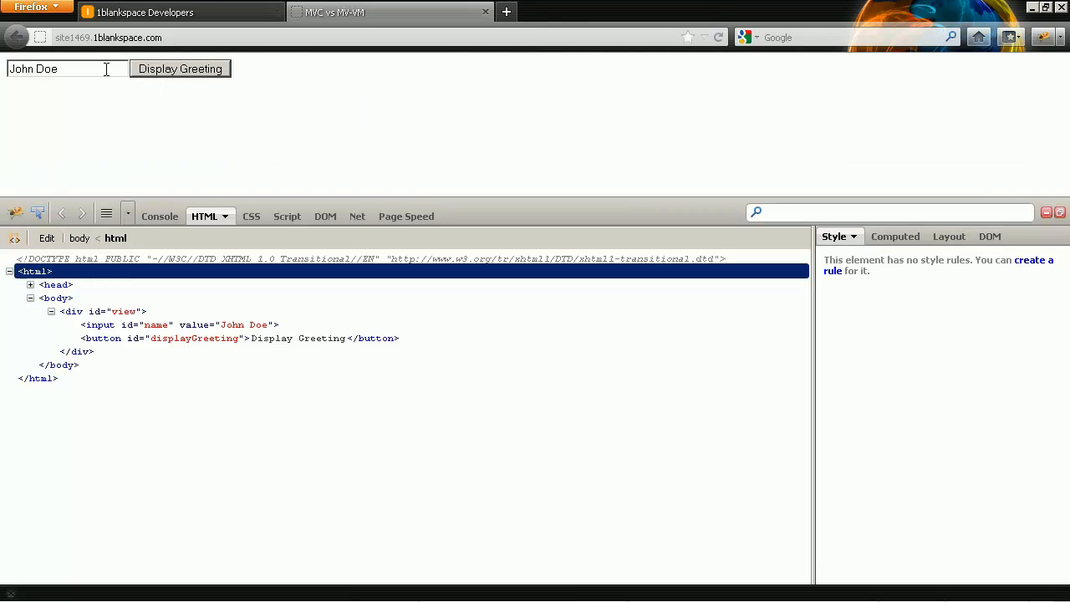
type("test")
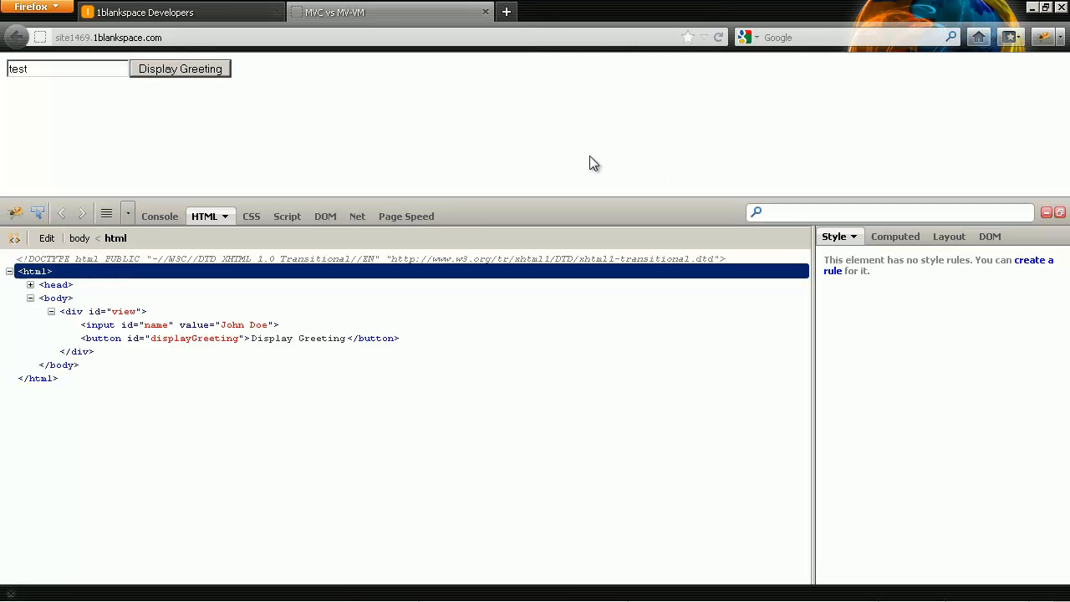
mouse_move(1048, 212)
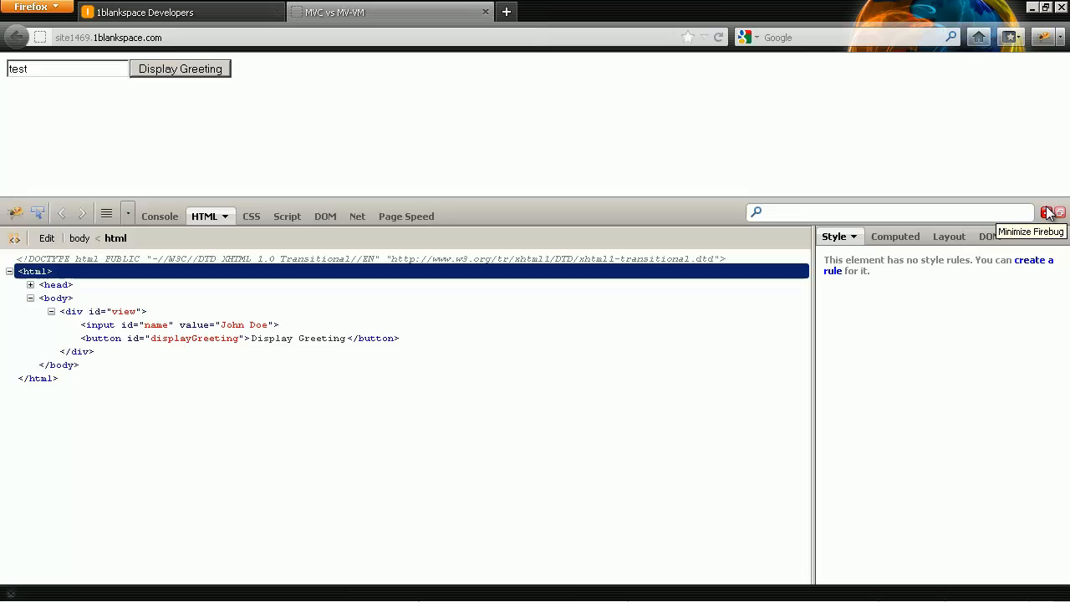
left_click(1048, 212)
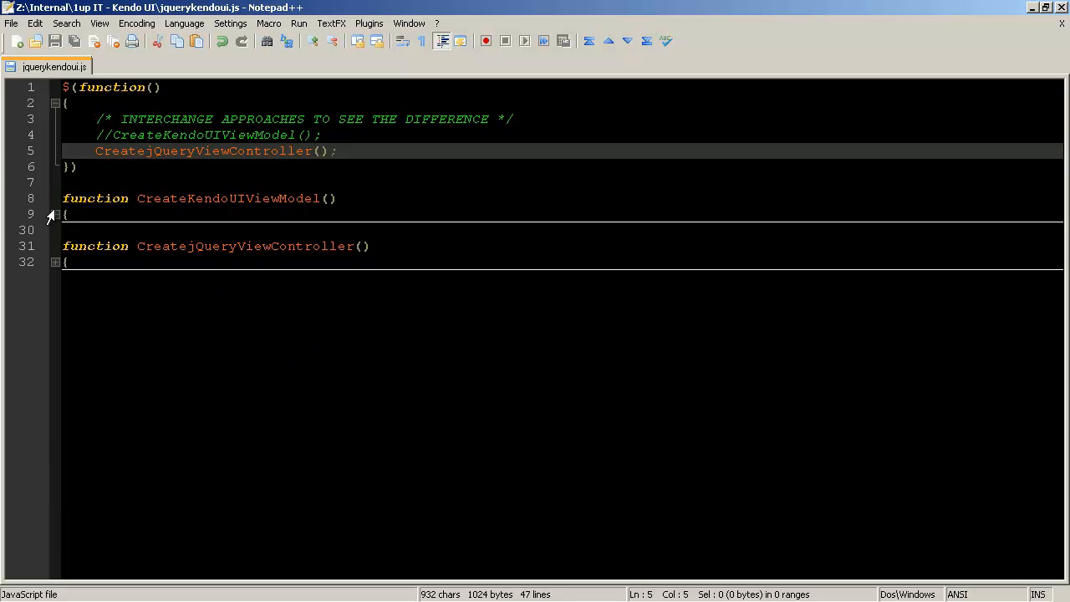
- Expand the CreateKendoUIViewModel function in jquerykendoui.js
left_click(55, 214)
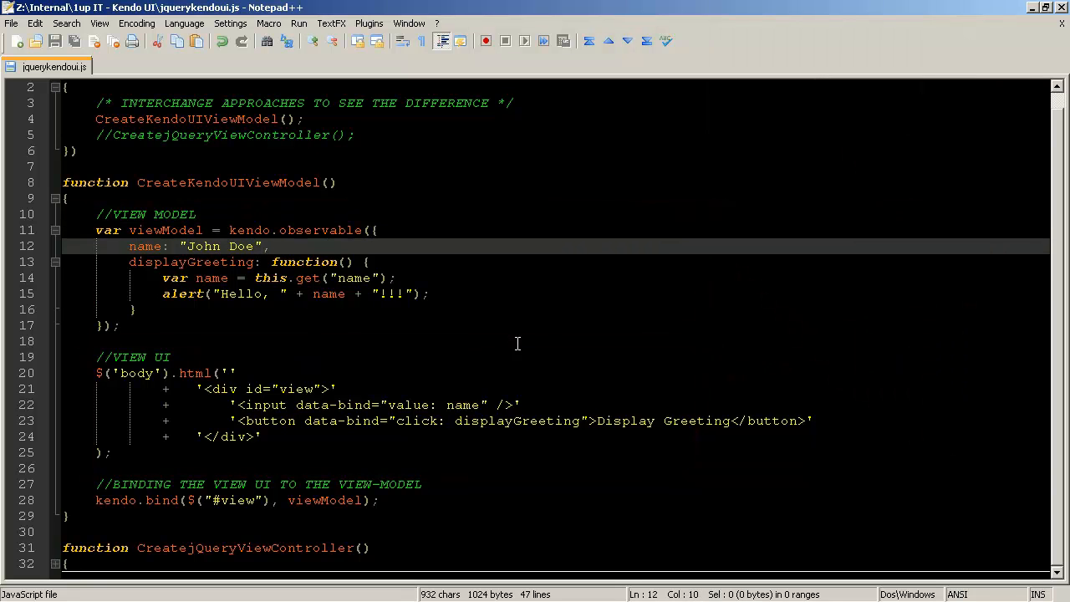
double_click(146, 246)
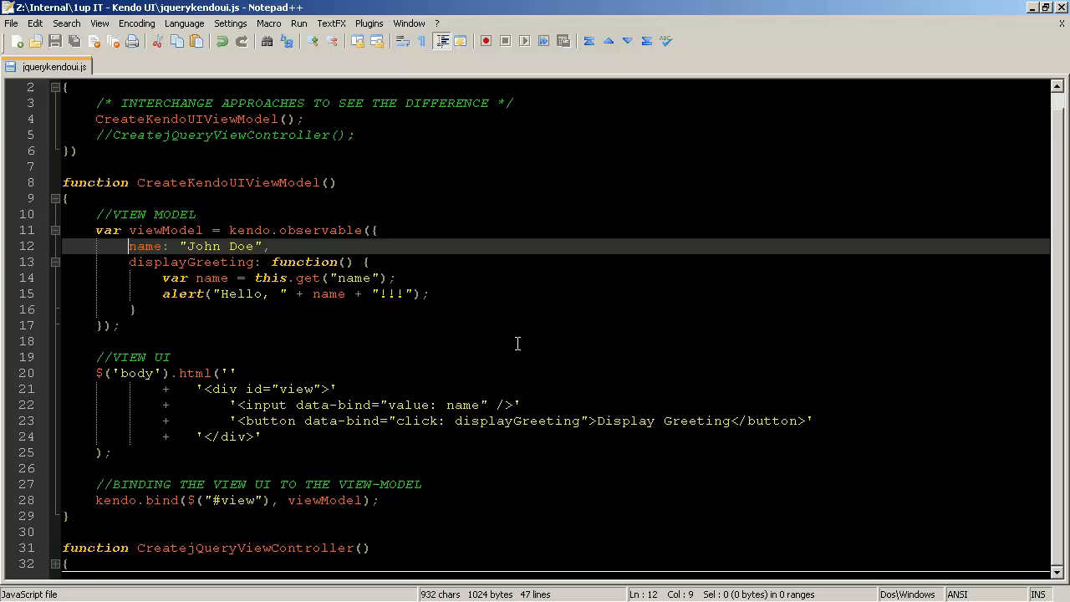
double_click(197, 260)
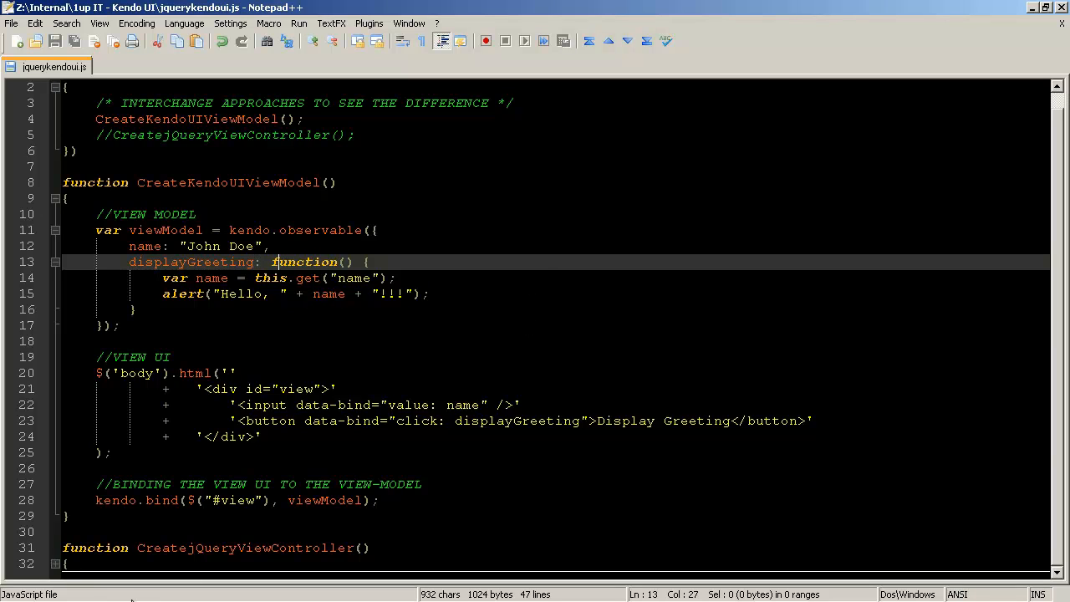
scroll("down", 3)
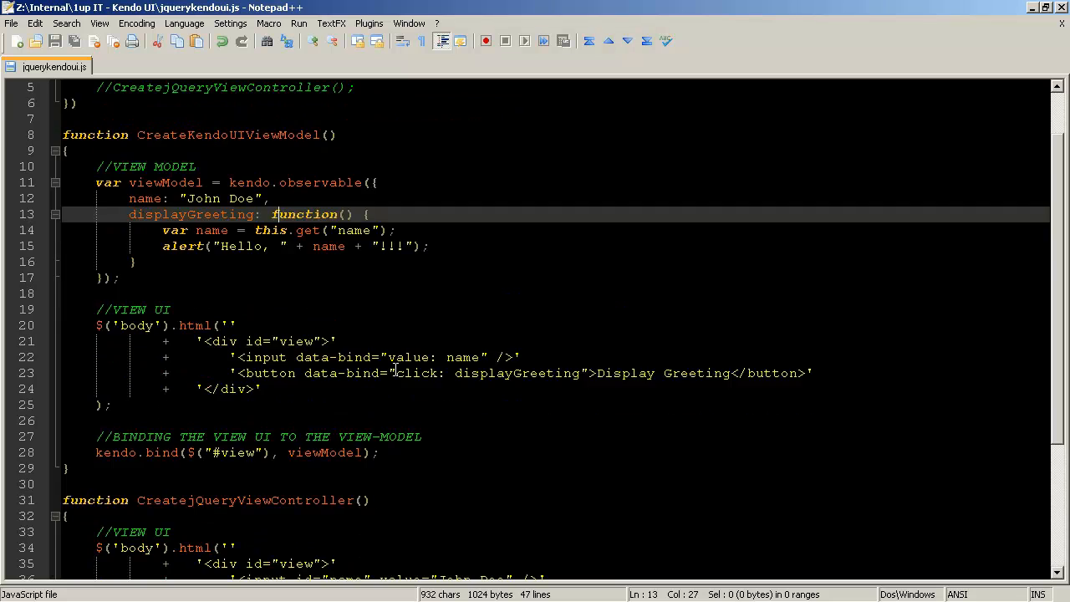
scroll("down", 3)
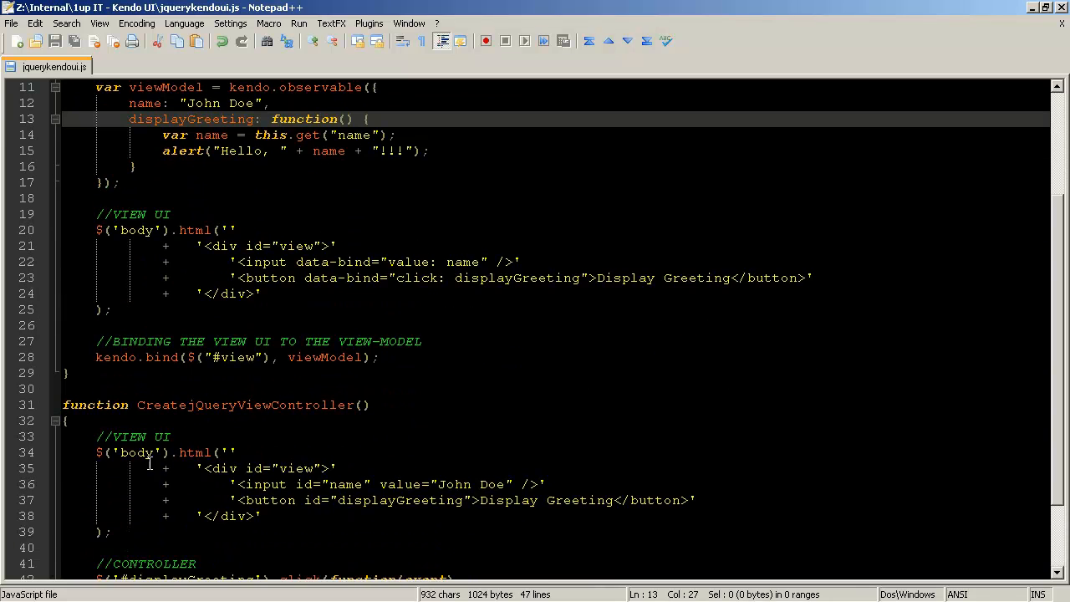
scroll("down", 3)
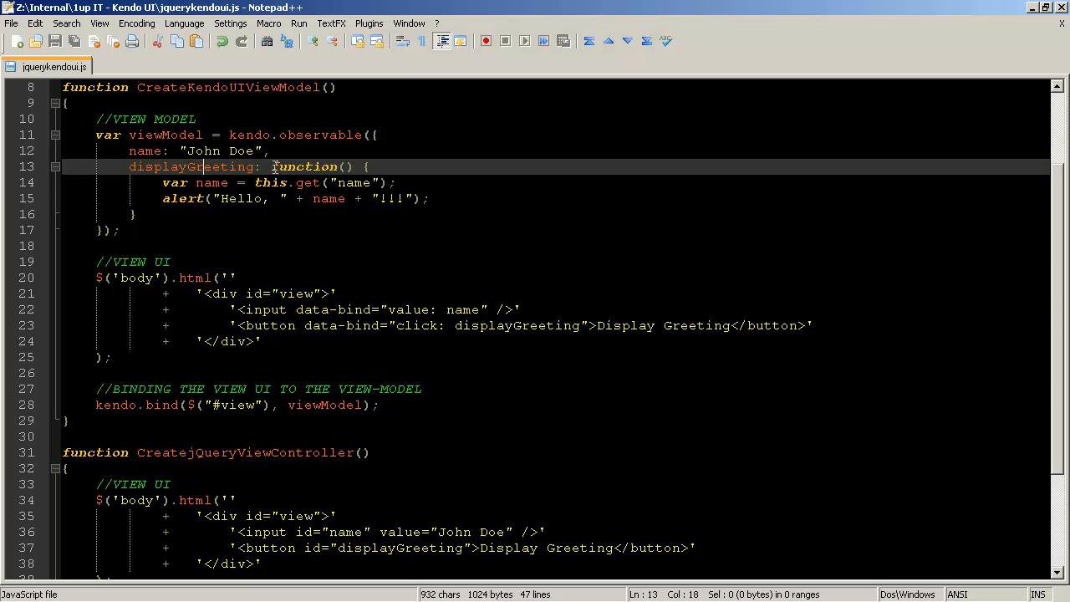
double_click(194, 167)
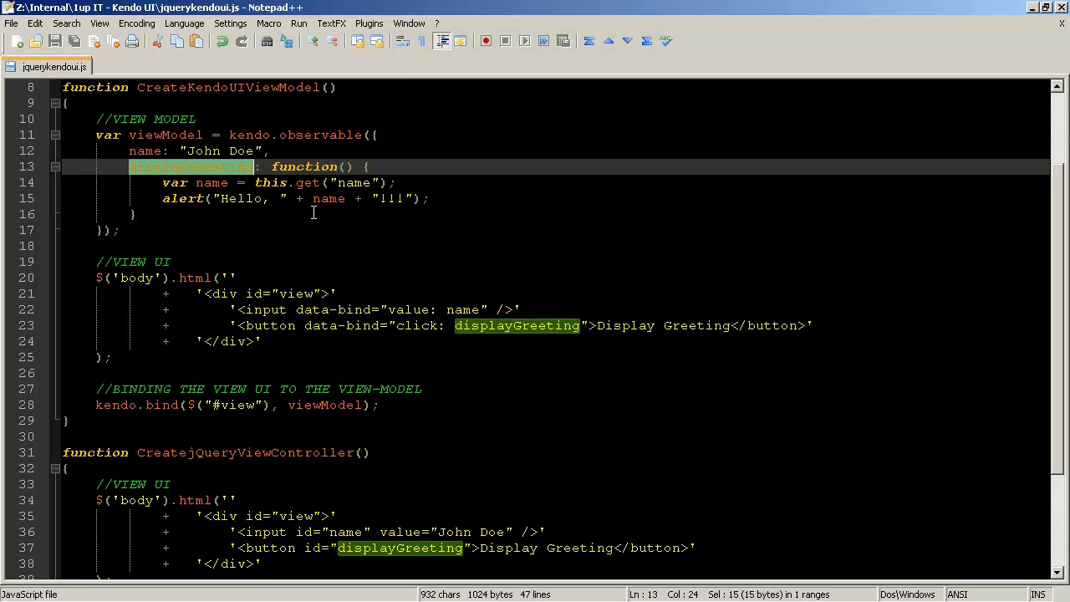
left_click(324, 182)
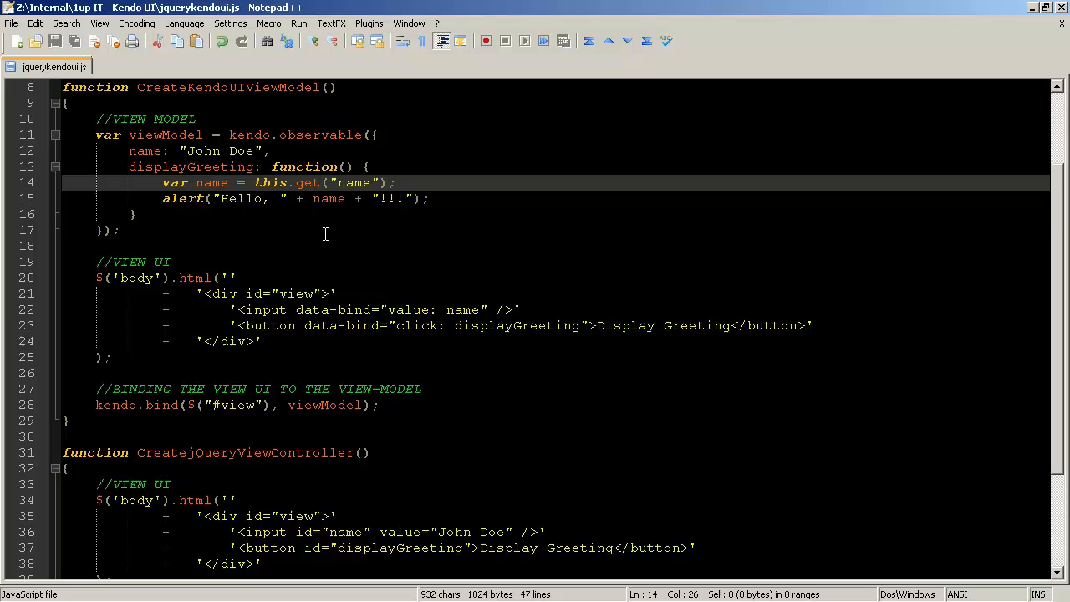
mouse_move(452, 191)
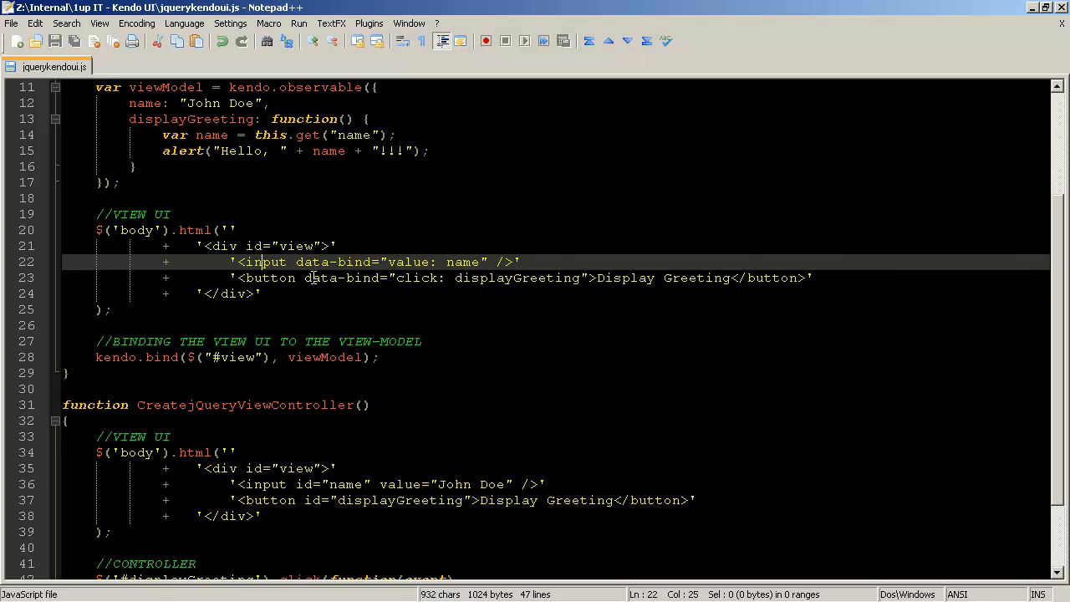
scroll("down", 3)
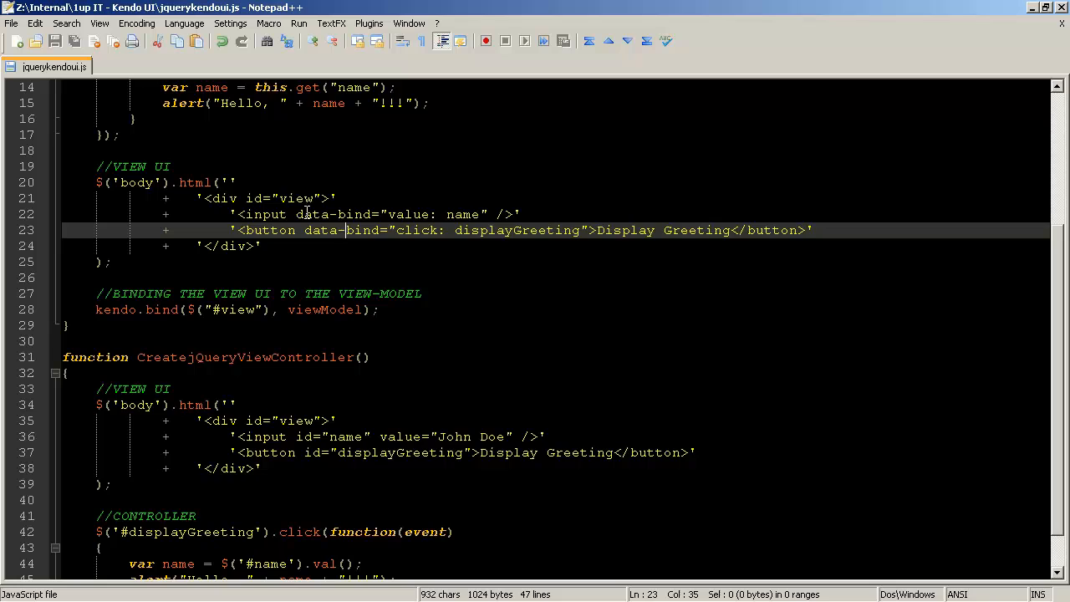
double_click(332, 214)
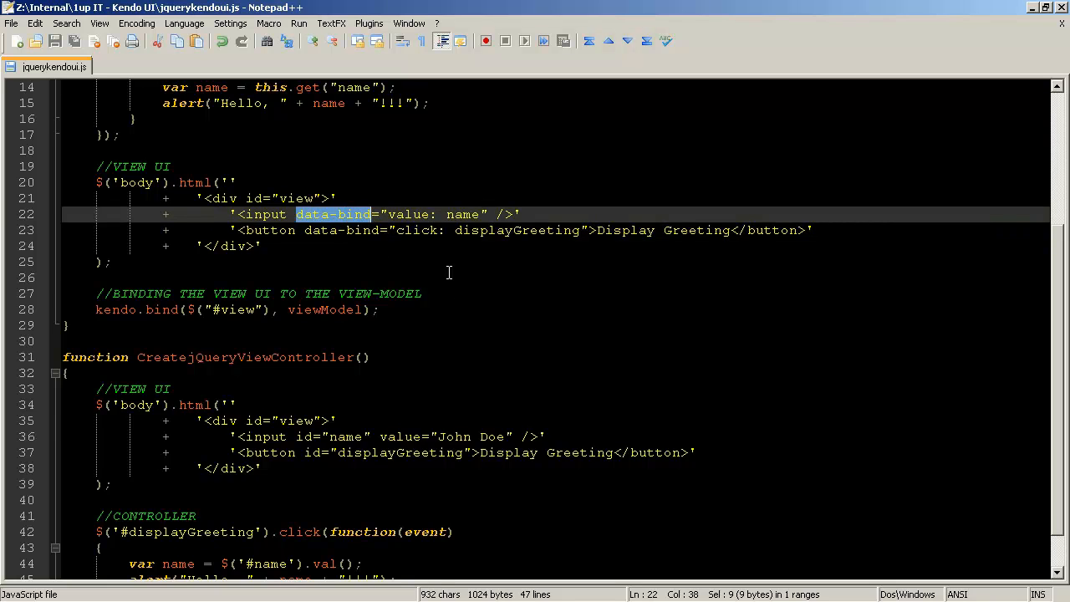
scroll("up", 3)
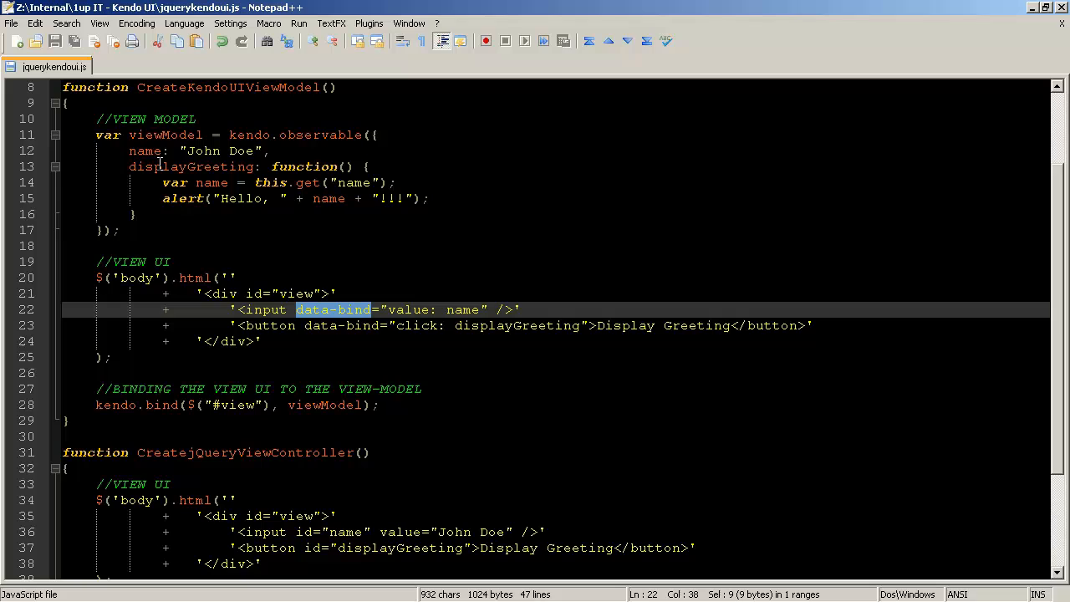
mouse_move(354, 327)
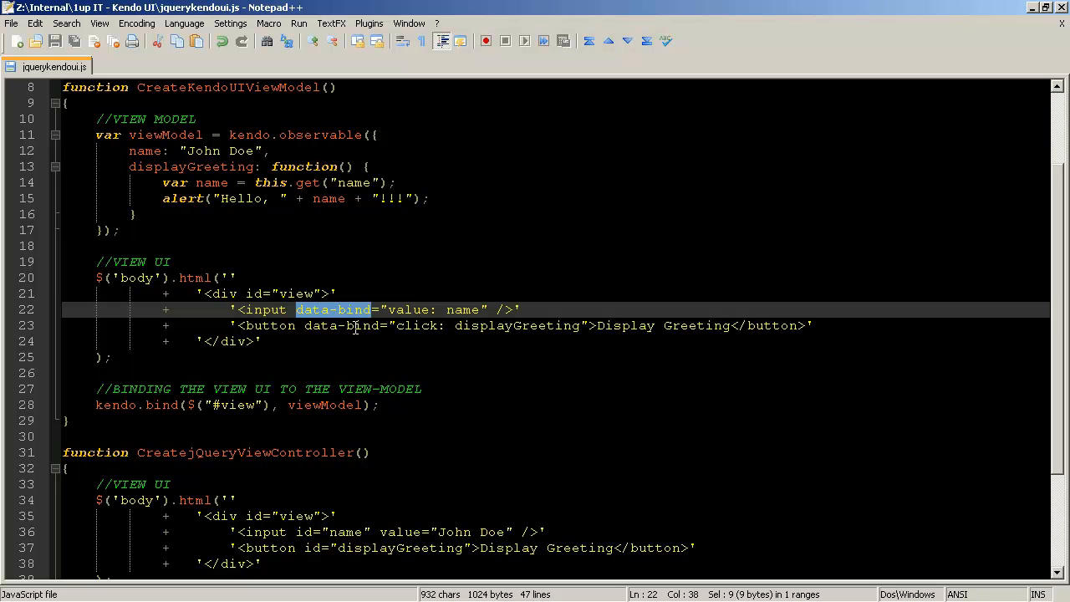
left_click(471, 309)
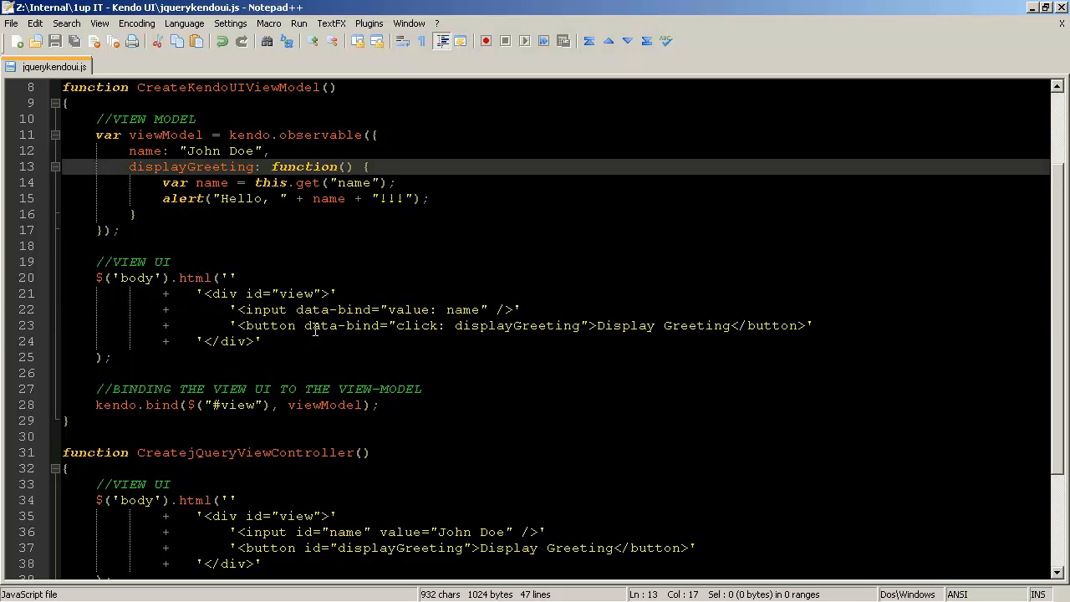
mouse_move(381, 326)
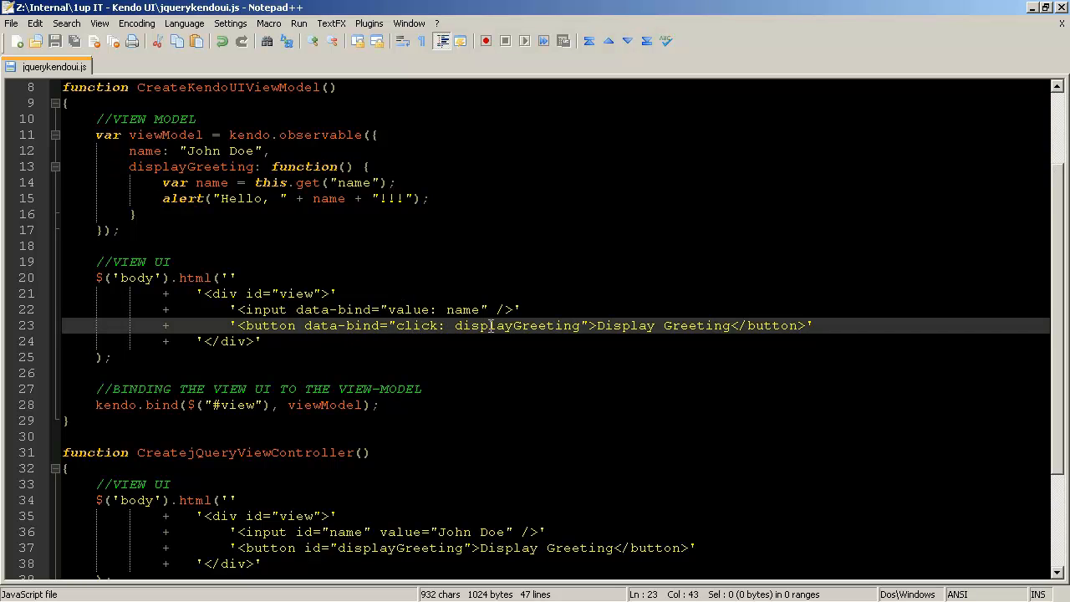
double_click(516, 324)
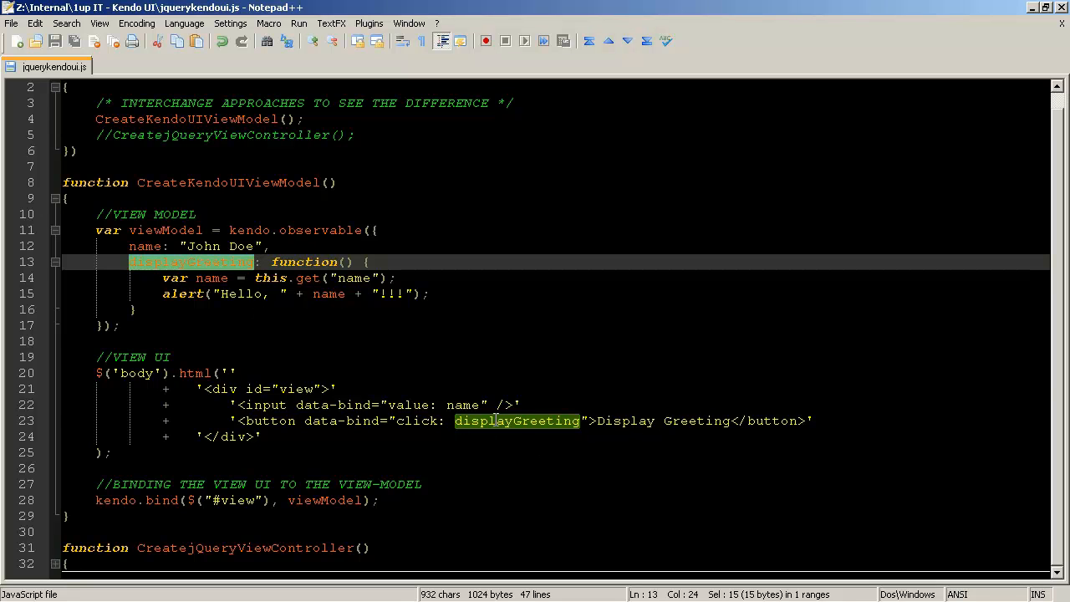
left_click(200, 405)
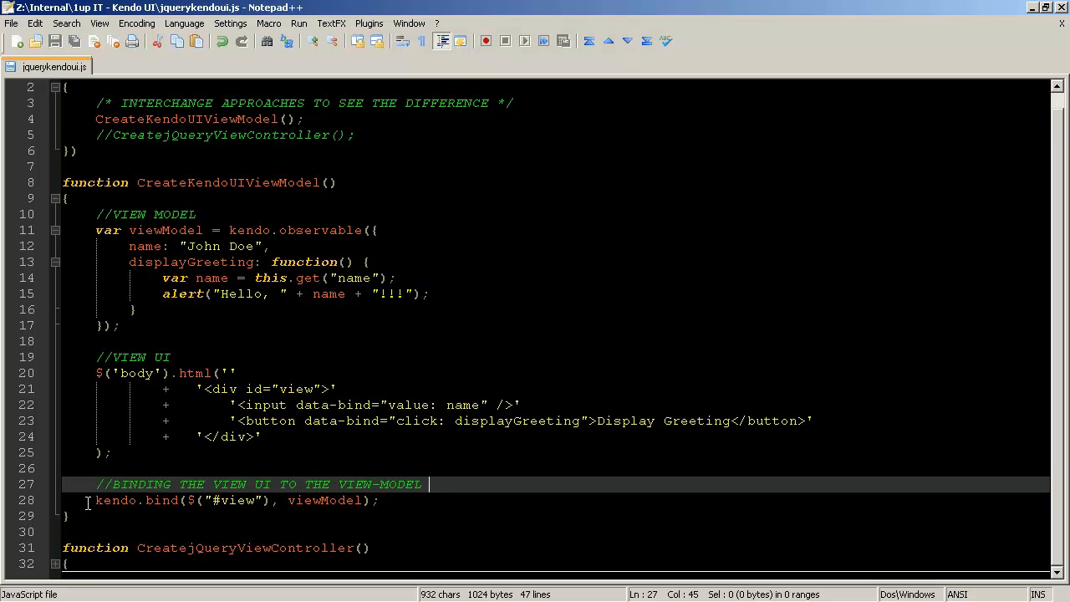
double_click(116, 500)
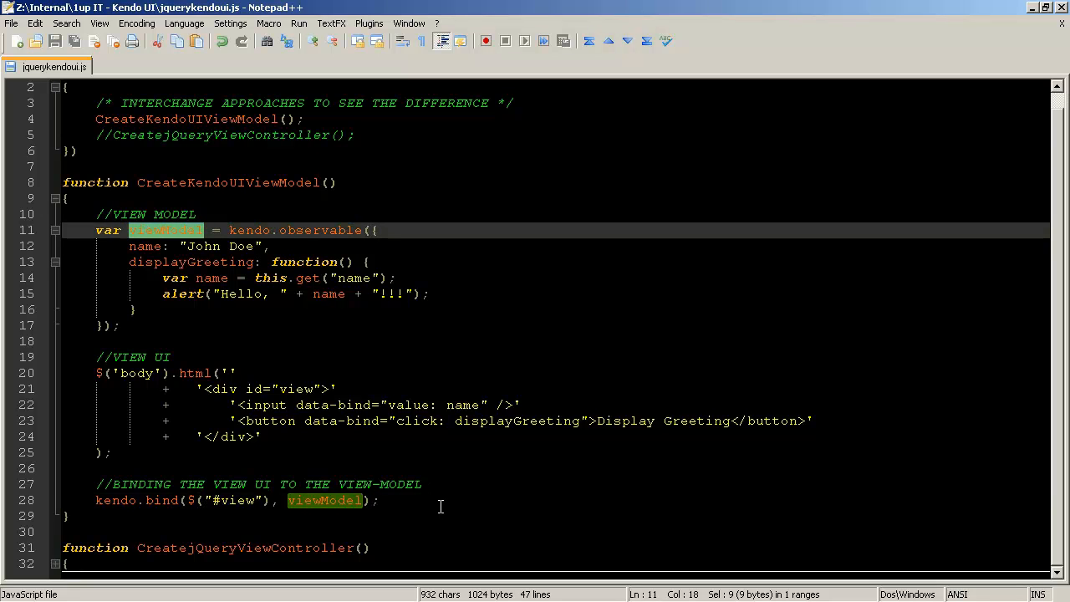
left_click(196, 278)
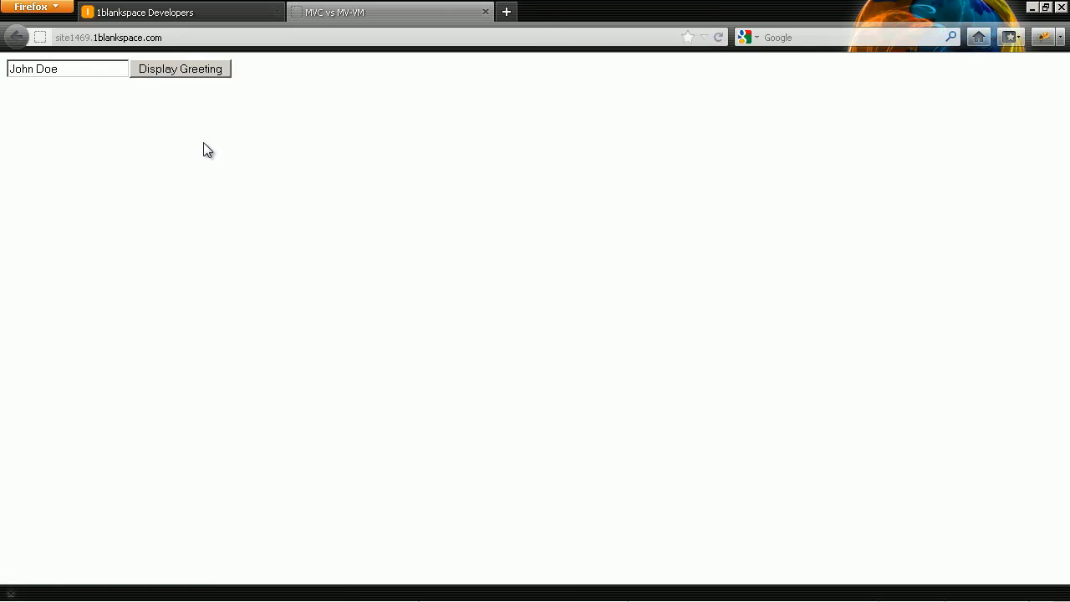
- Inspect the generated view div's bound input and button, then show and dismiss the 'Hello, John Doe' alert
key("F12")
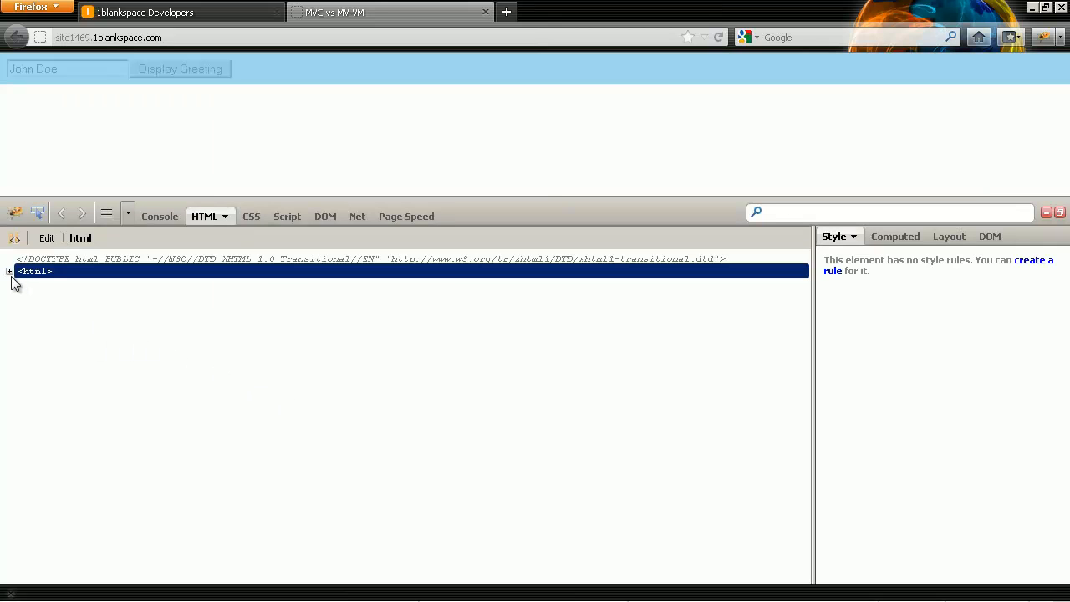
left_click(10, 271)
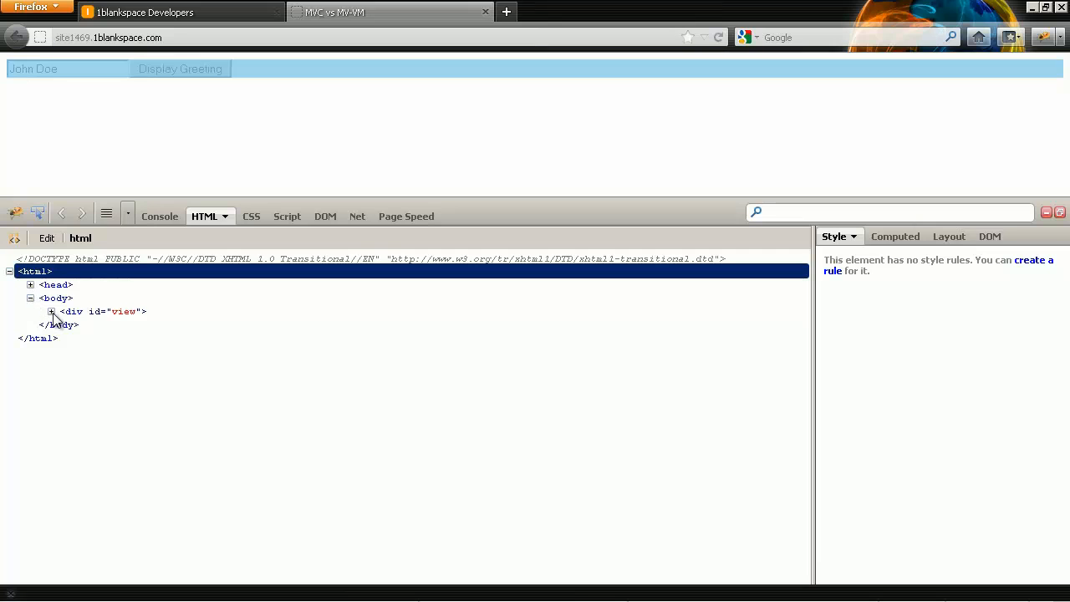
left_click(50, 311)
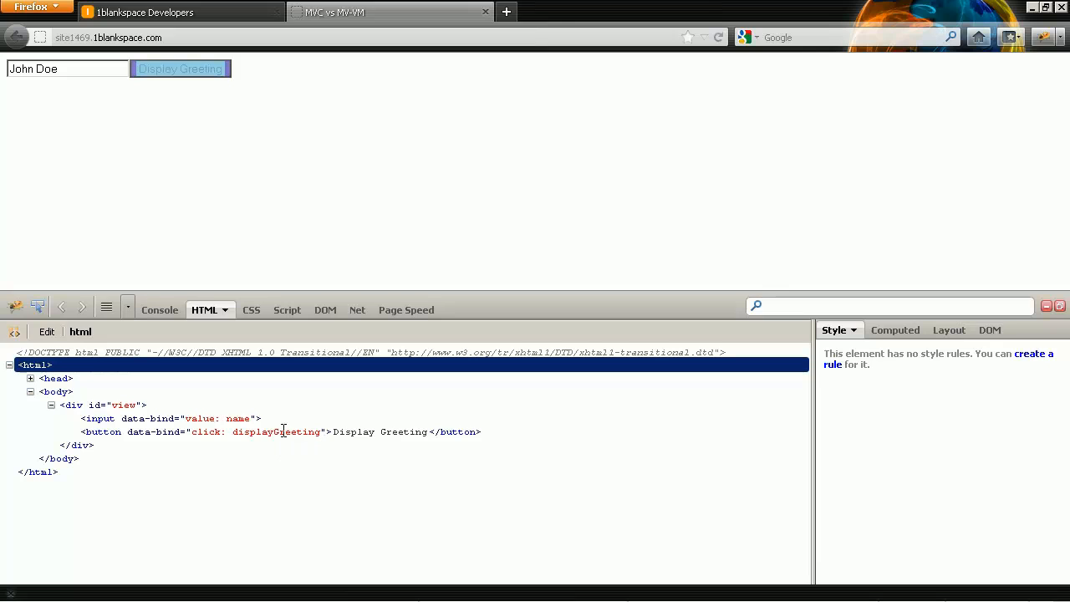
mouse_move(190, 160)
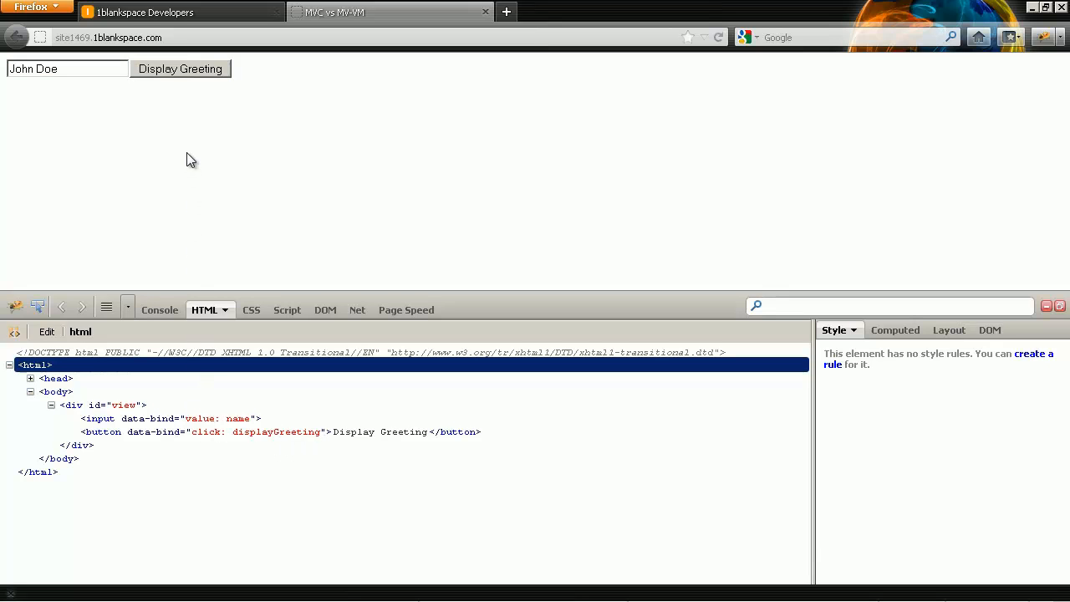
left_click(181, 69)
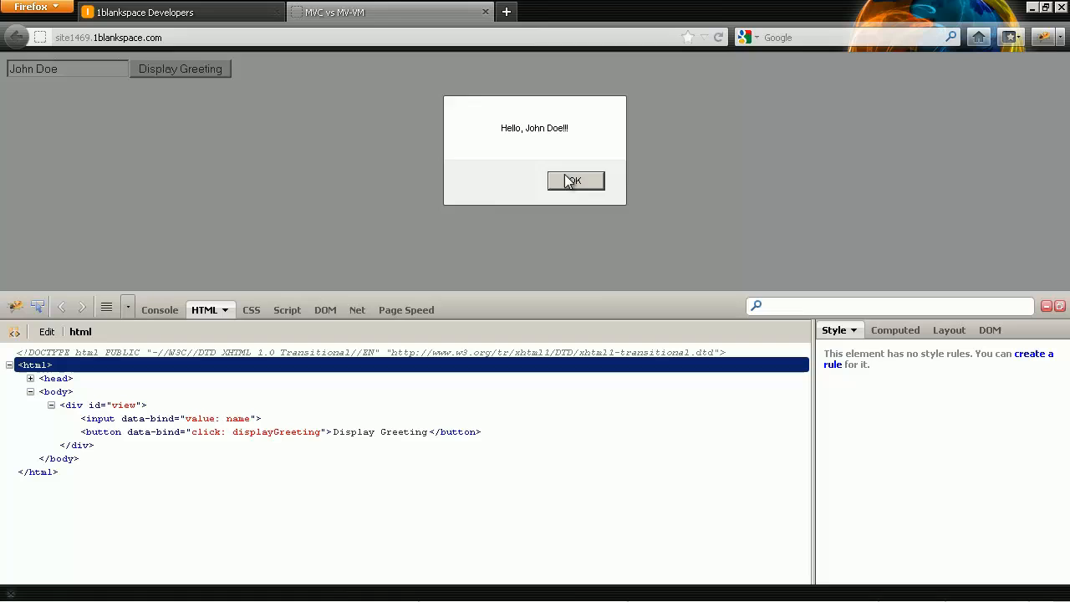
left_click(575, 181)
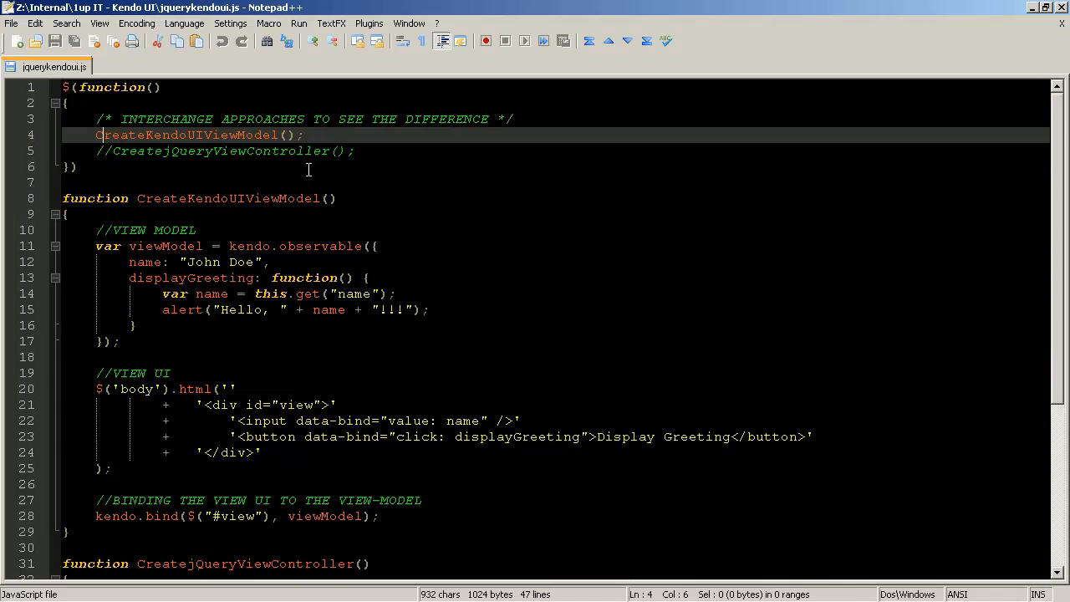
scroll("down", 3)
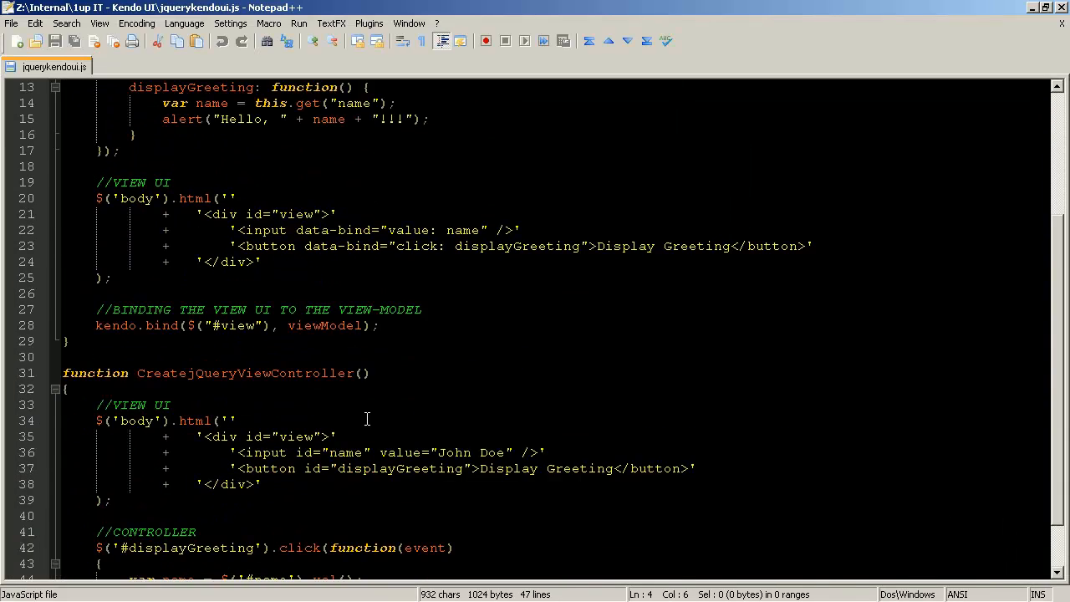
scroll("down", 3)
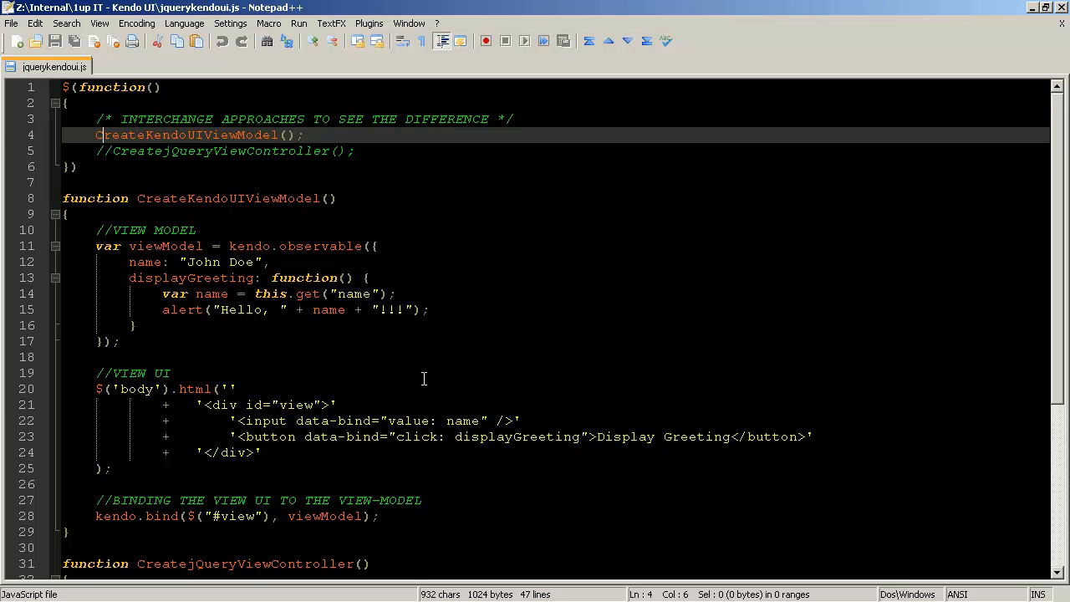
scroll("down", 3)
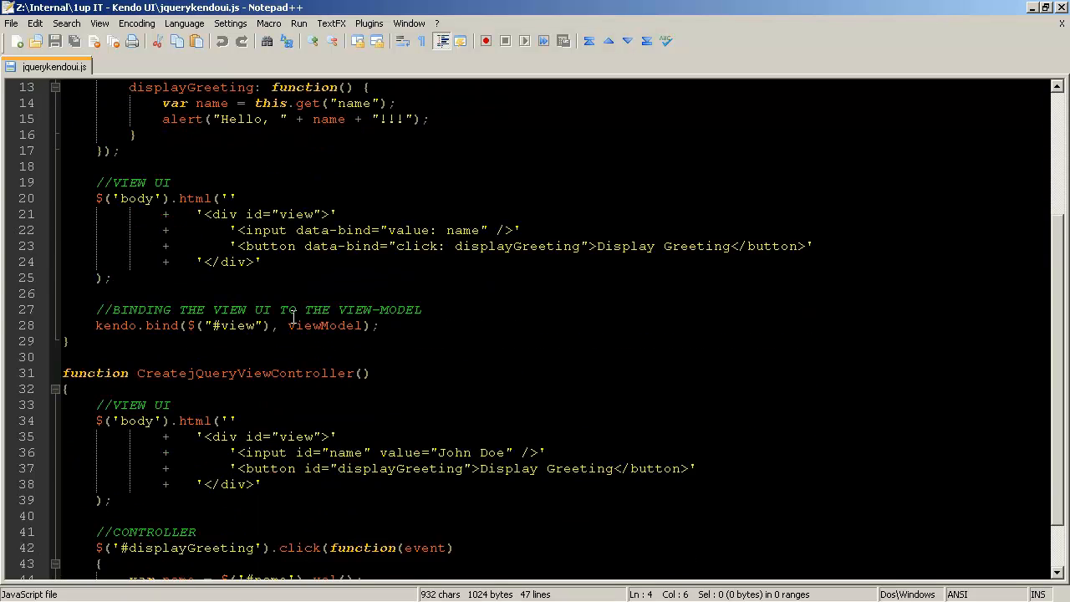